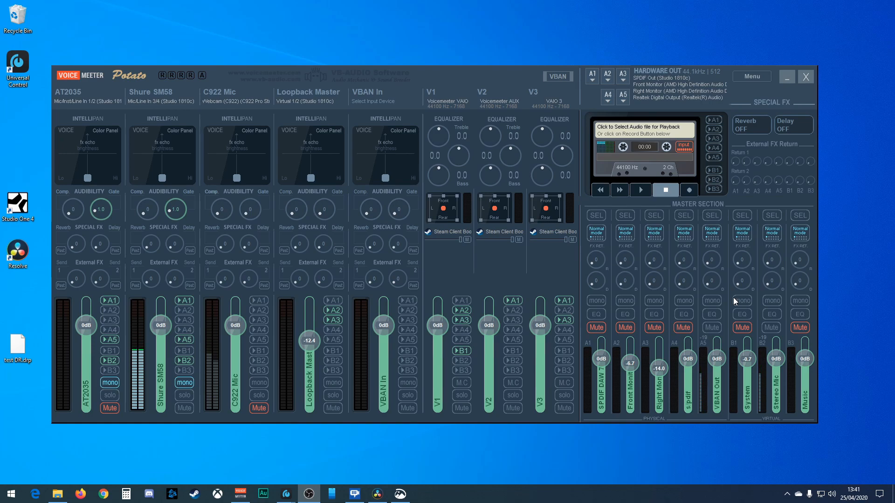
- Reach the classic Sound control panel's playback device list from Windows Sound settings
left_click(423, 494)
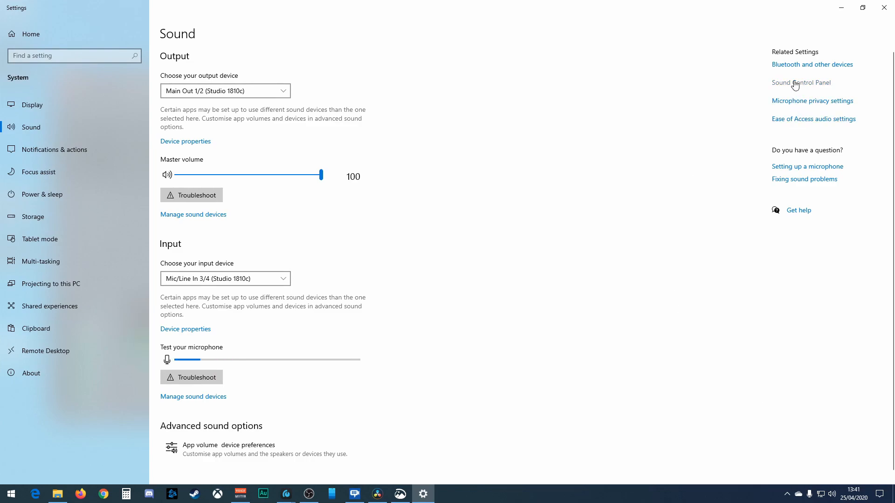
left_click(802, 83)
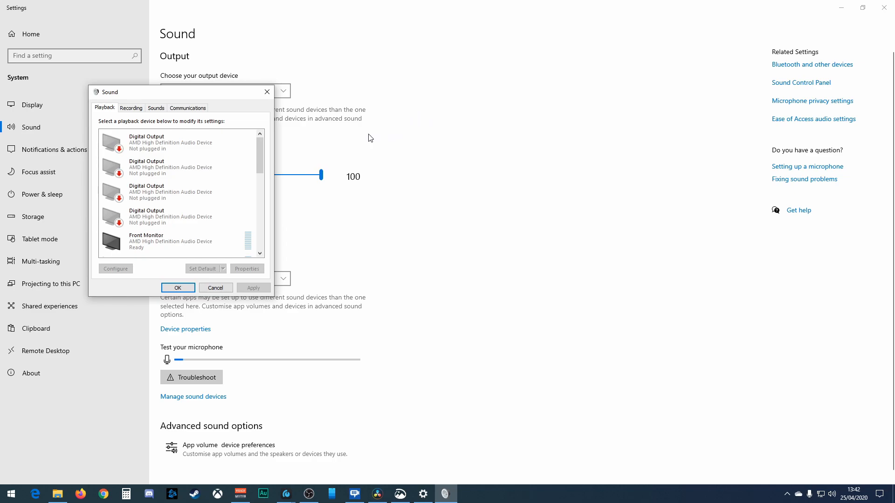
- Show the VoiceMeeter Input and Aux Input playback devices below Main Out 1/2, mixer behind
left_click(172, 240)
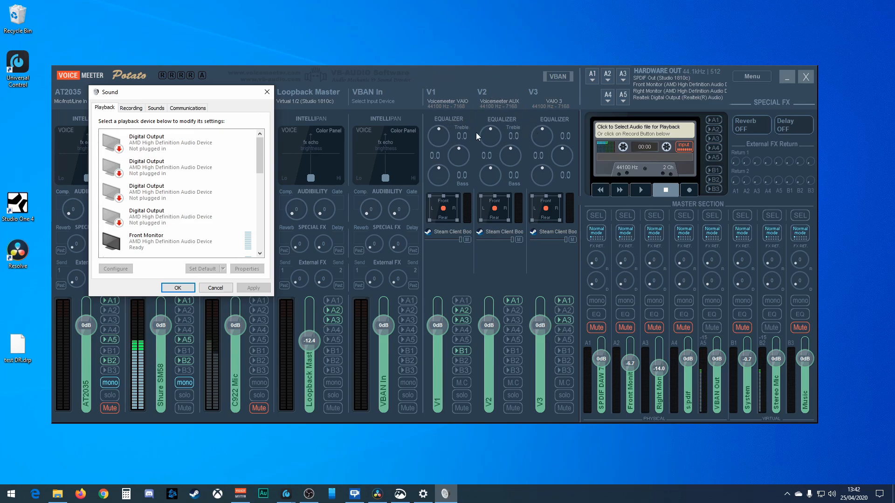
mouse_move(778, 298)
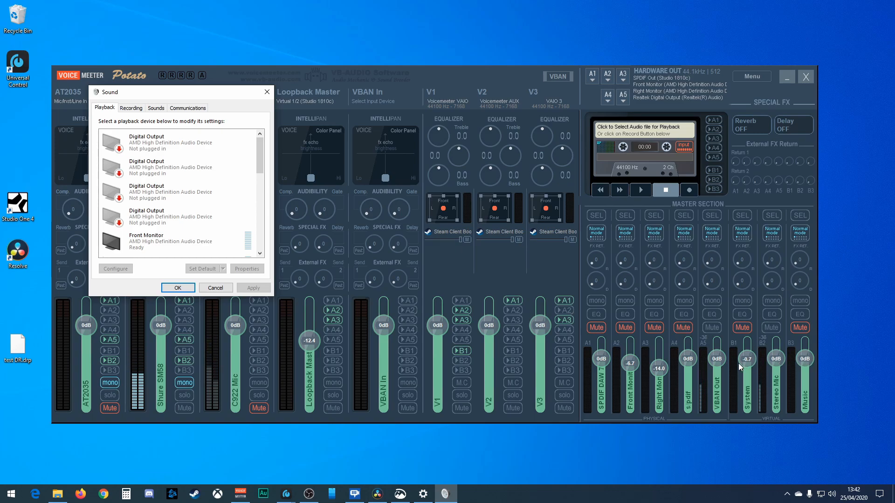
mouse_move(468, 157)
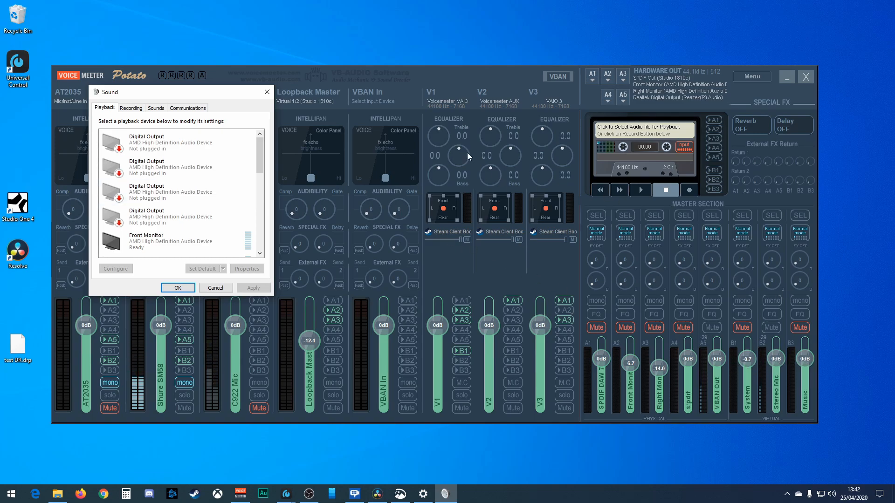
mouse_move(123, 129)
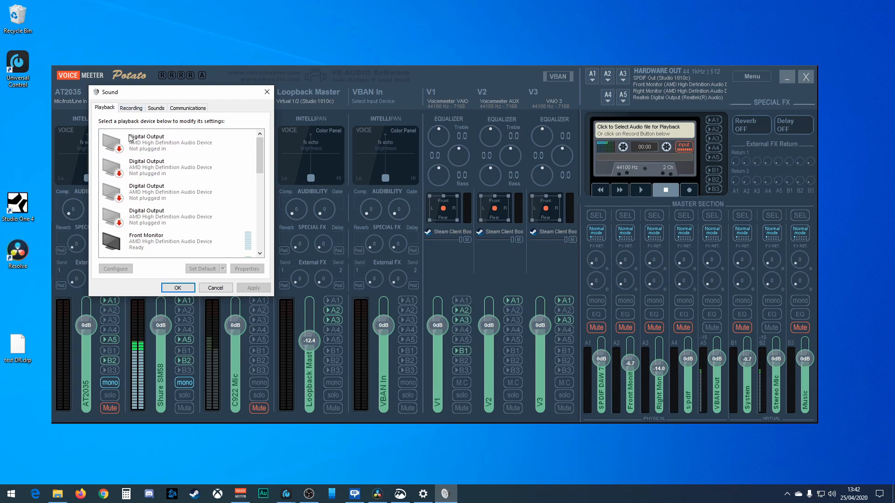
scroll("down", 3)
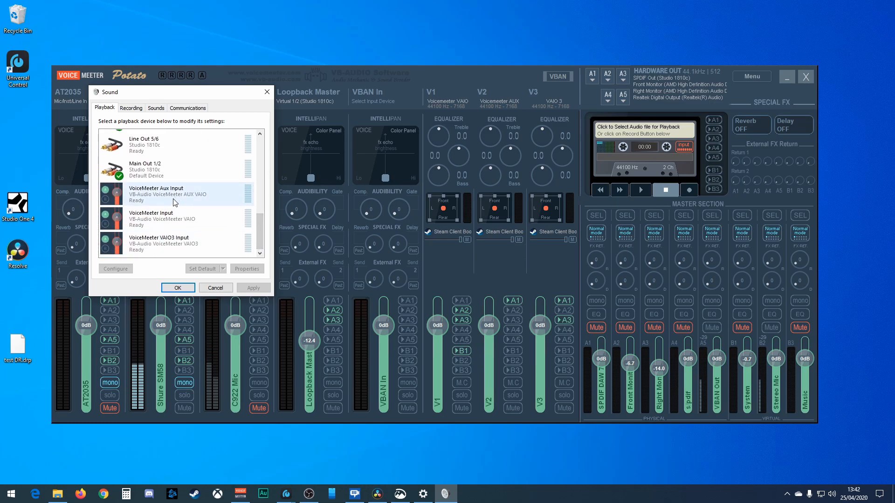
left_click(157, 240)
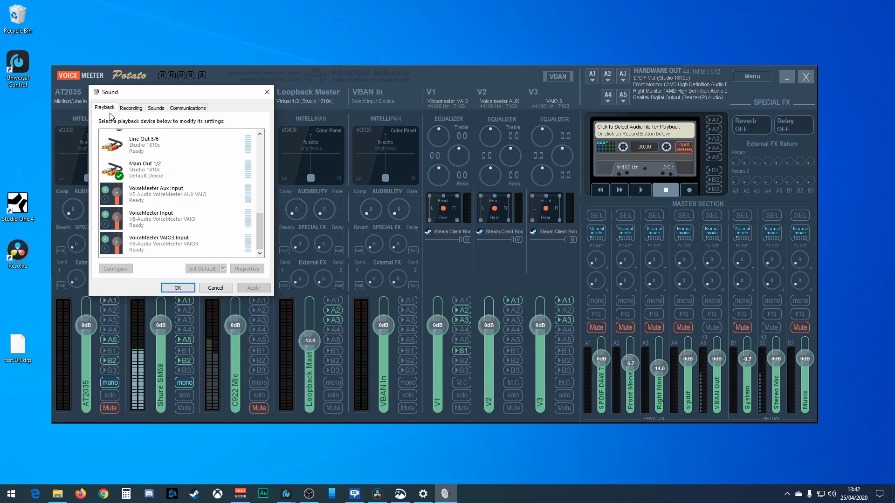
left_click(162, 218)
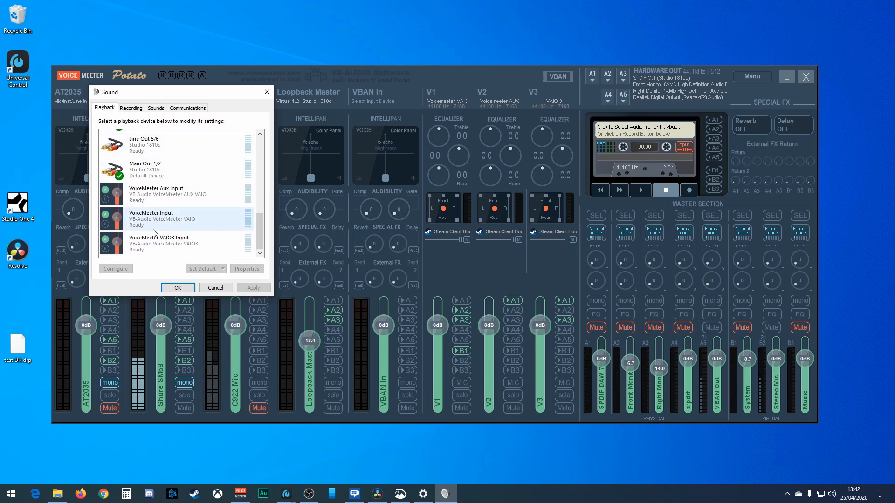
left_click(131, 108)
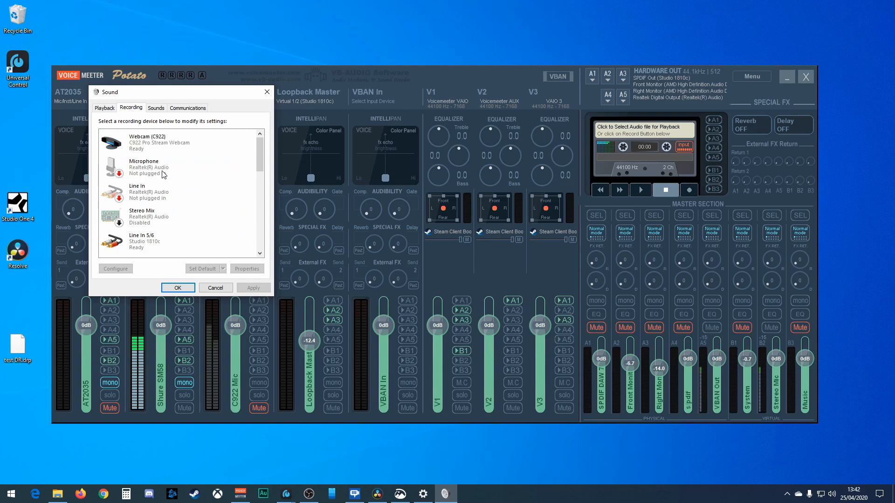
scroll("down", 3)
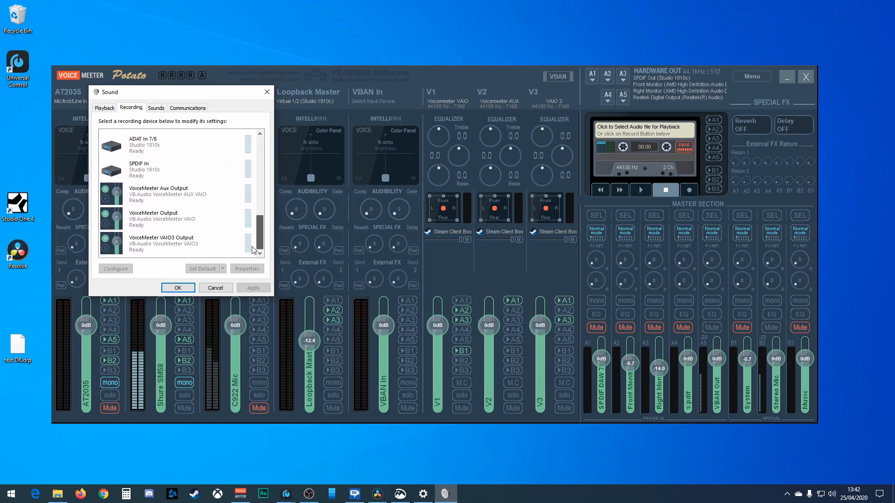
left_click(171, 218)
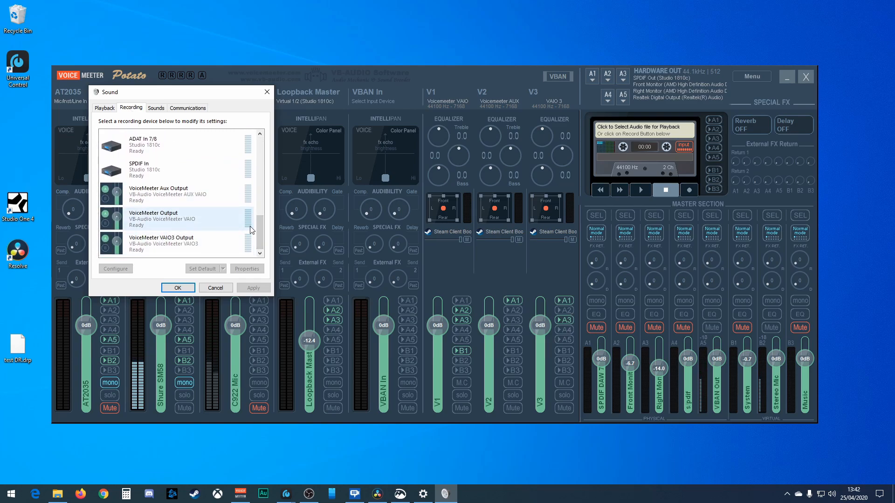
left_click(103, 108)
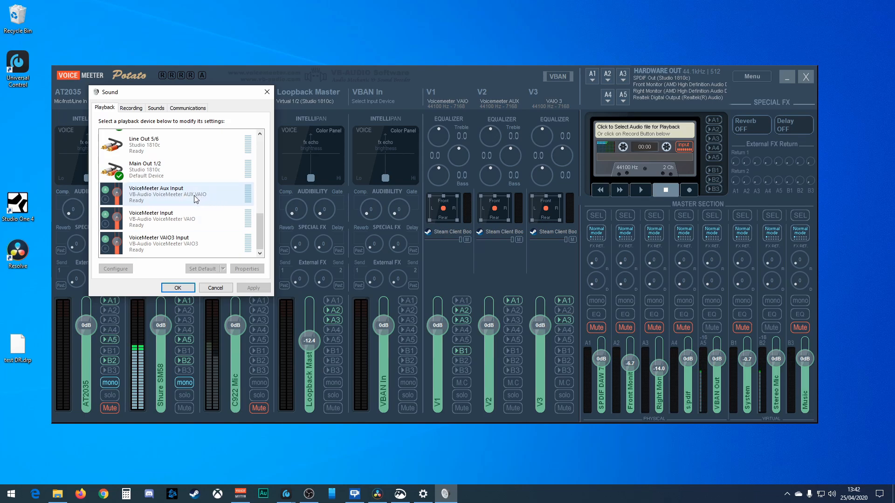
mouse_move(355, 189)
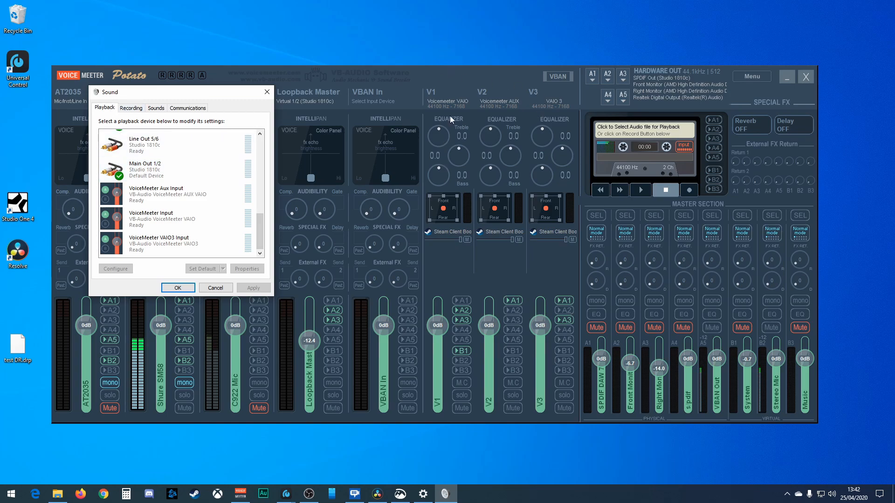
mouse_move(174, 55)
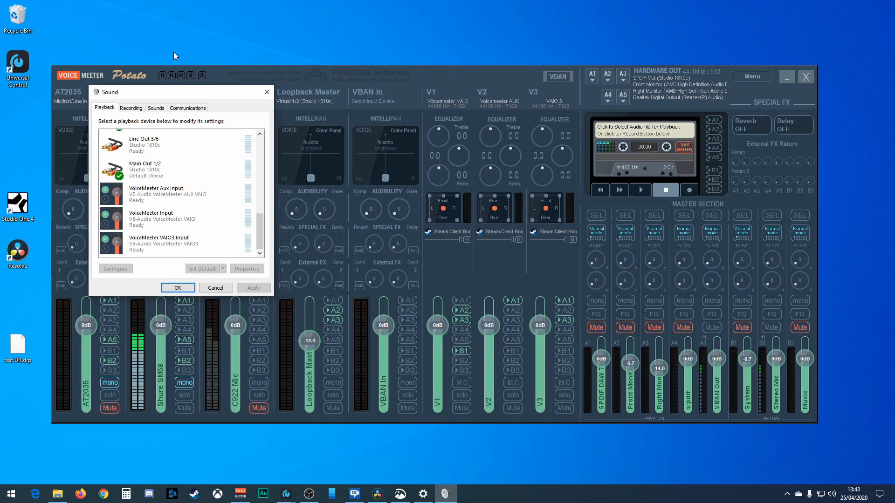
mouse_move(517, 80)
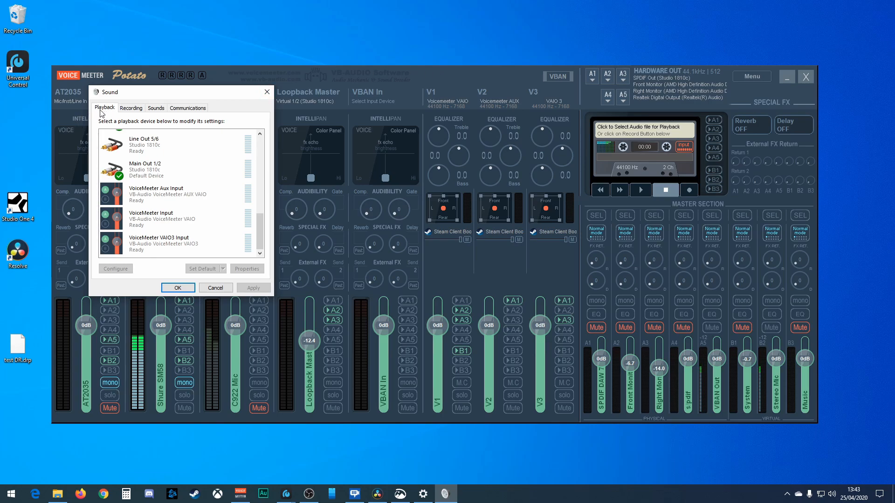
mouse_move(451, 99)
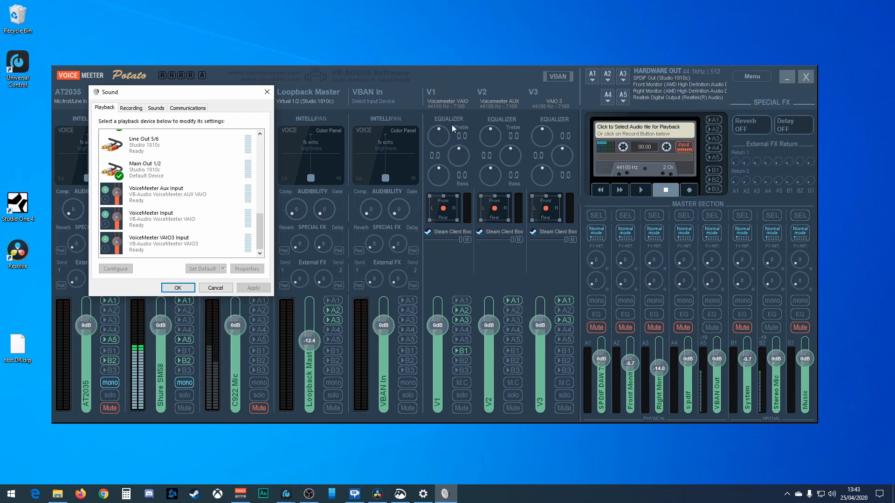
mouse_move(457, 186)
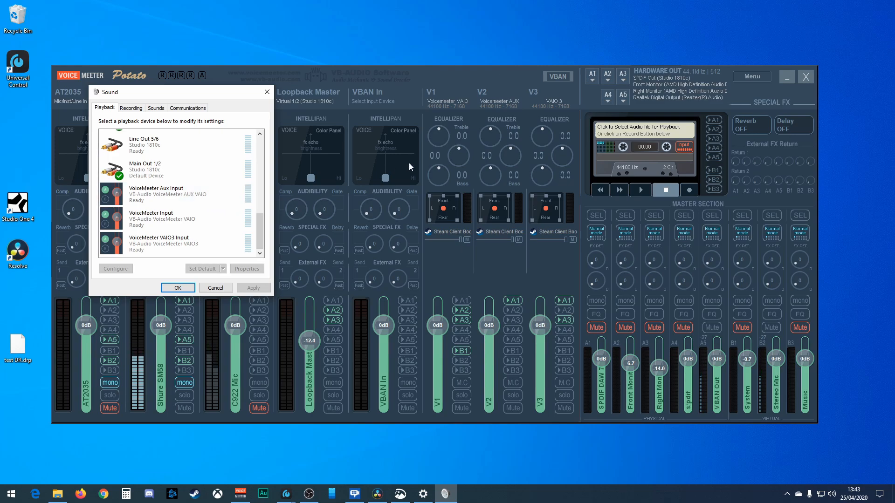
left_click(166, 219)
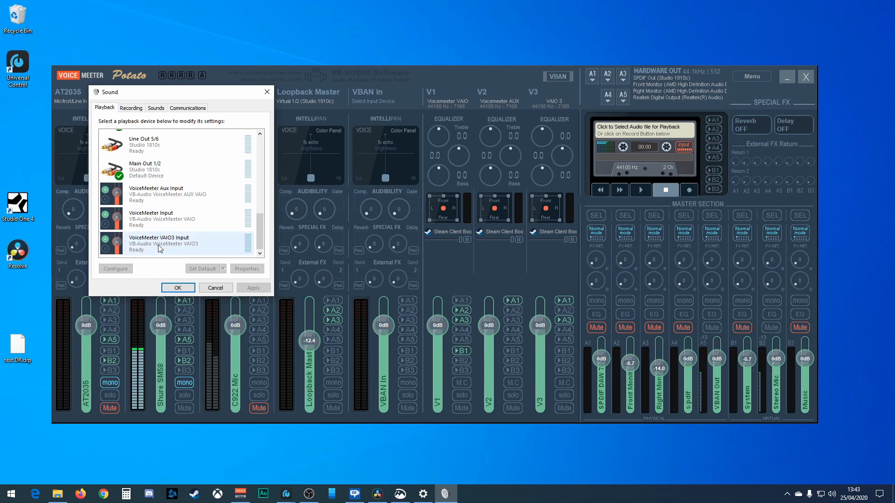
left_click(166, 194)
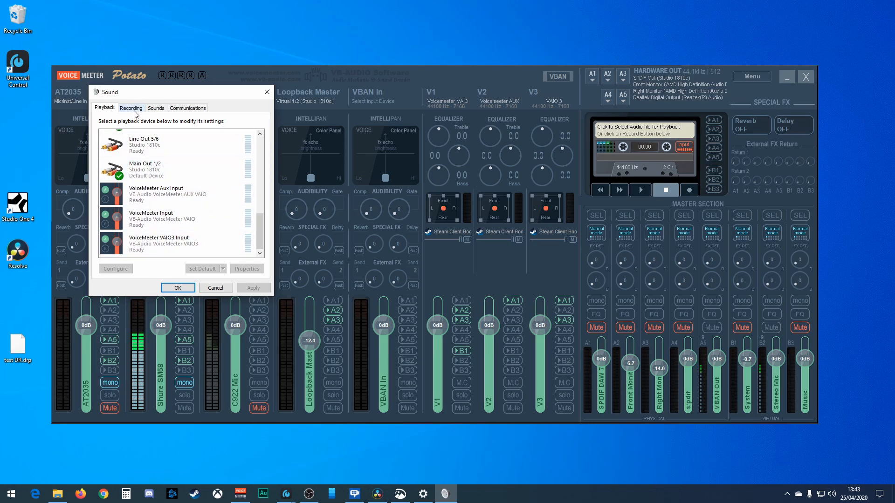
left_click(131, 108)
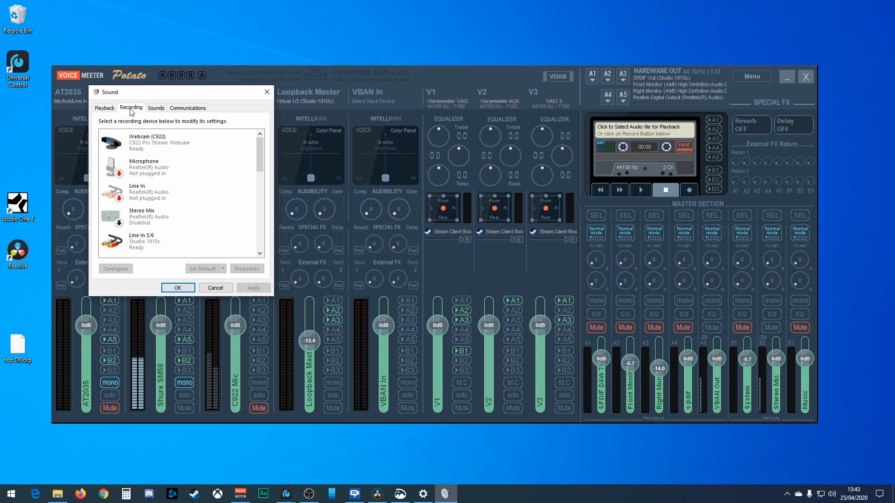
scroll("down", 3)
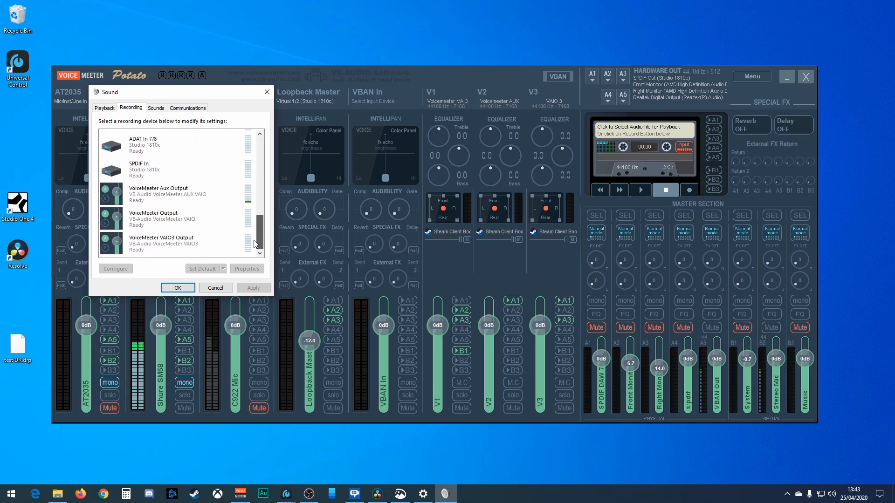
left_click(172, 194)
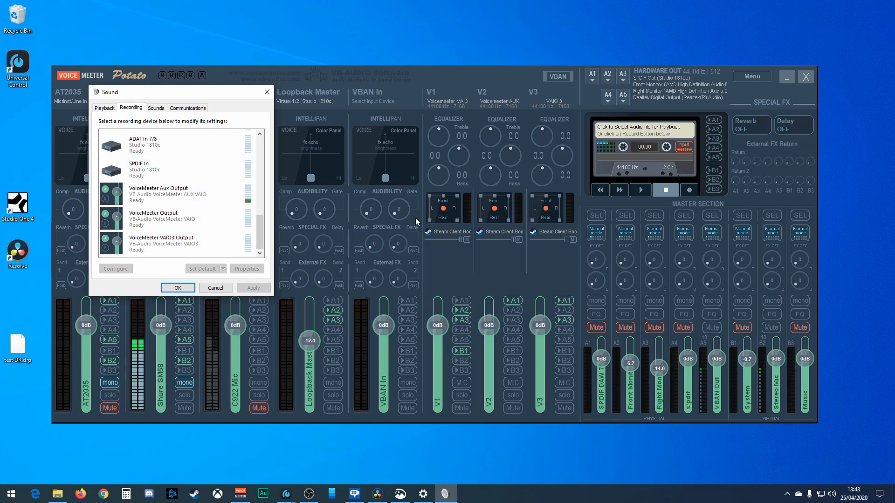
left_click(159, 144)
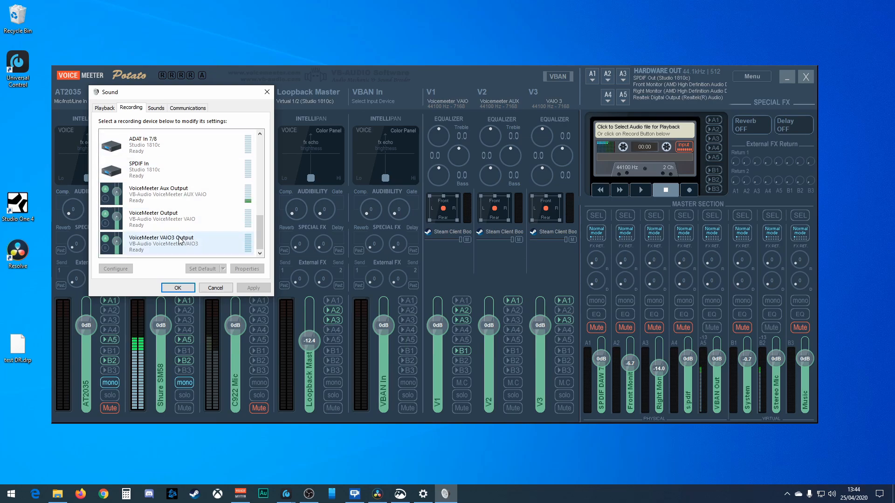
left_click(171, 219)
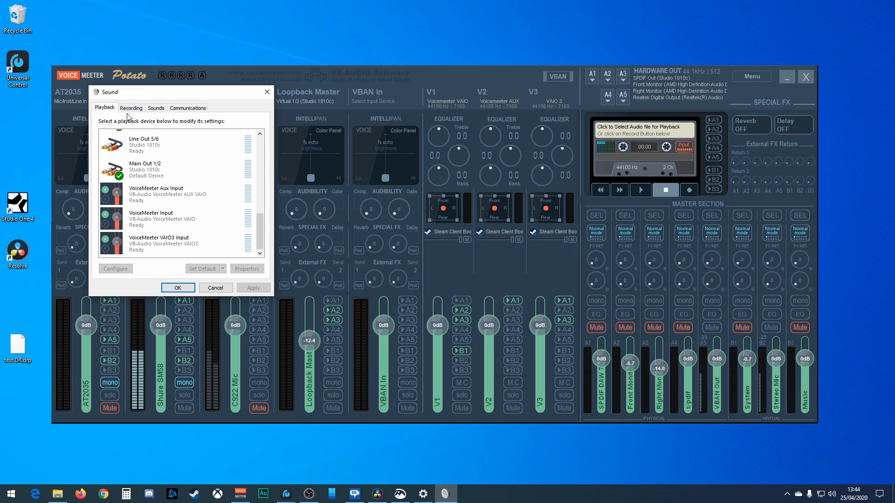
left_click(130, 108)
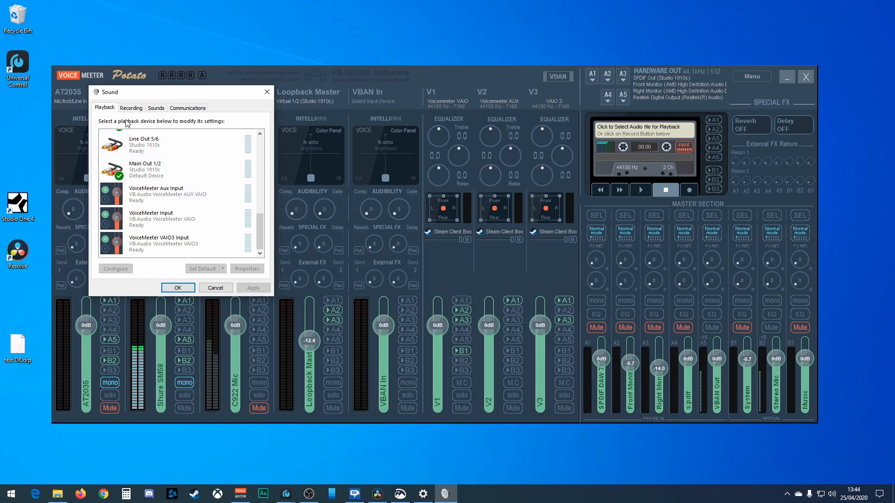
left_click(130, 108)
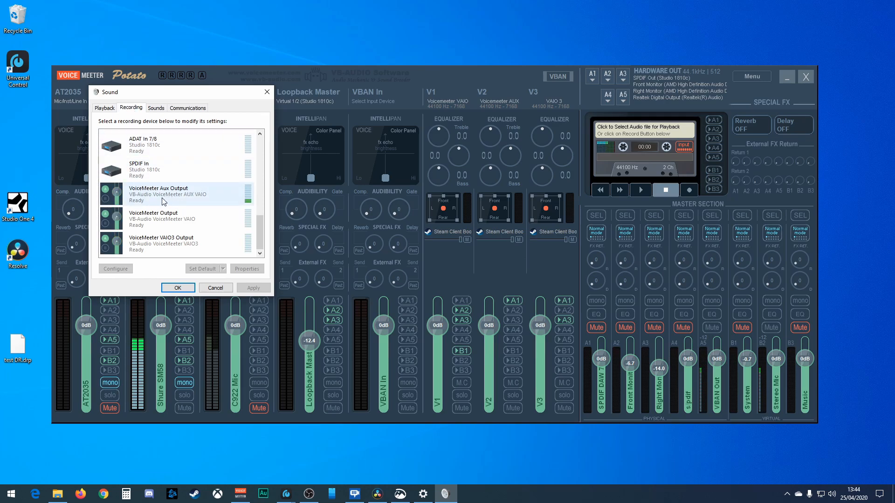
mouse_move(169, 193)
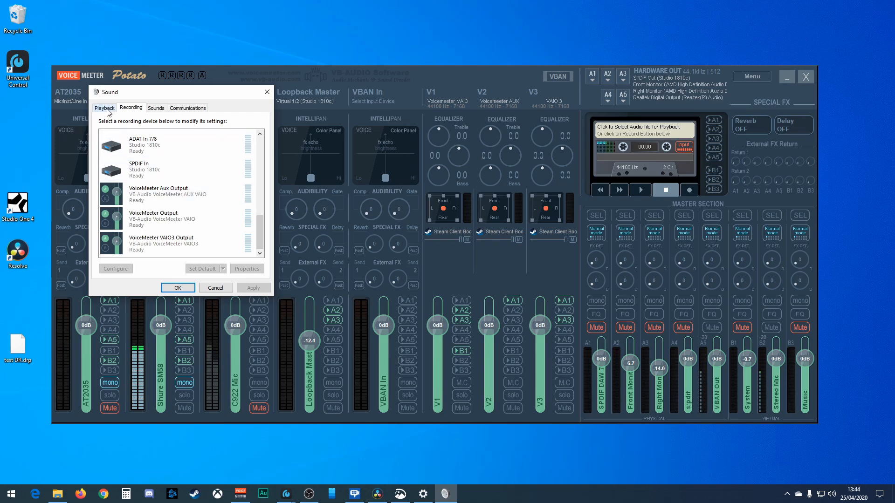
left_click(105, 108)
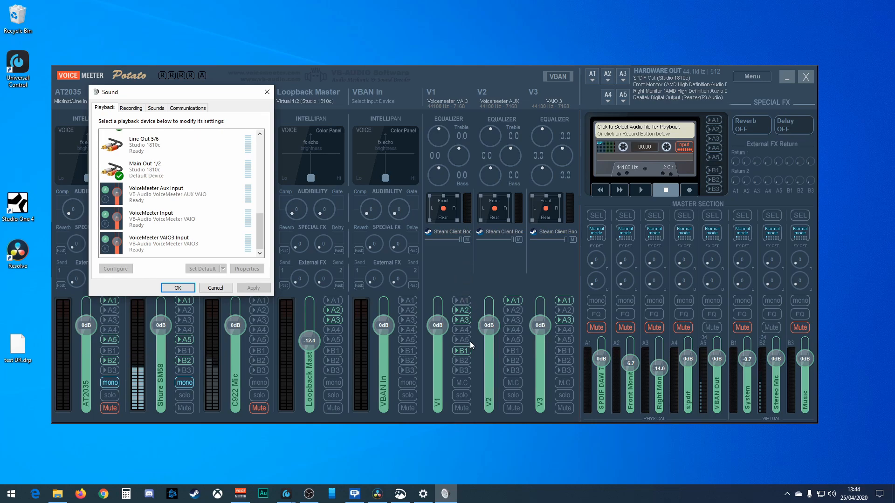
mouse_move(566, 352)
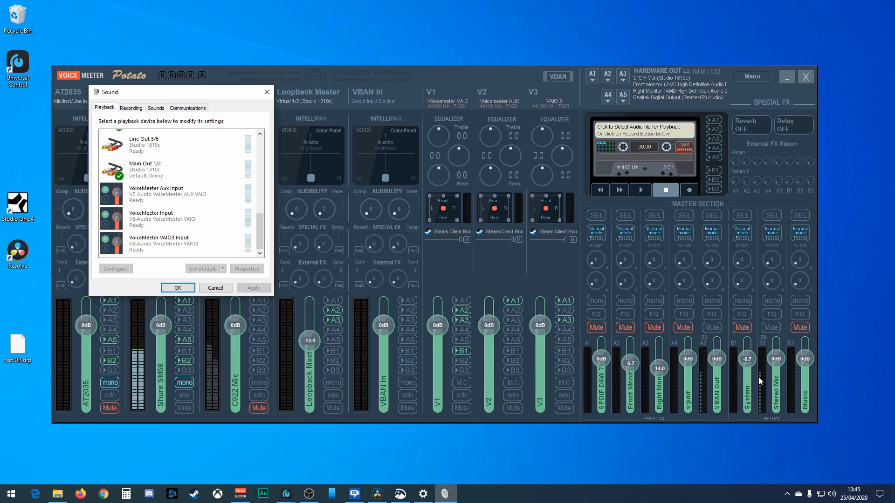
mouse_move(742, 377)
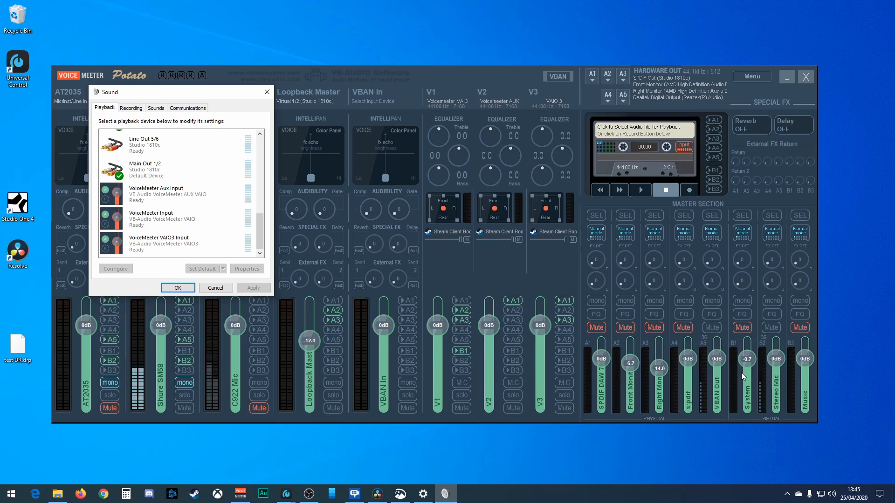
left_click(131, 109)
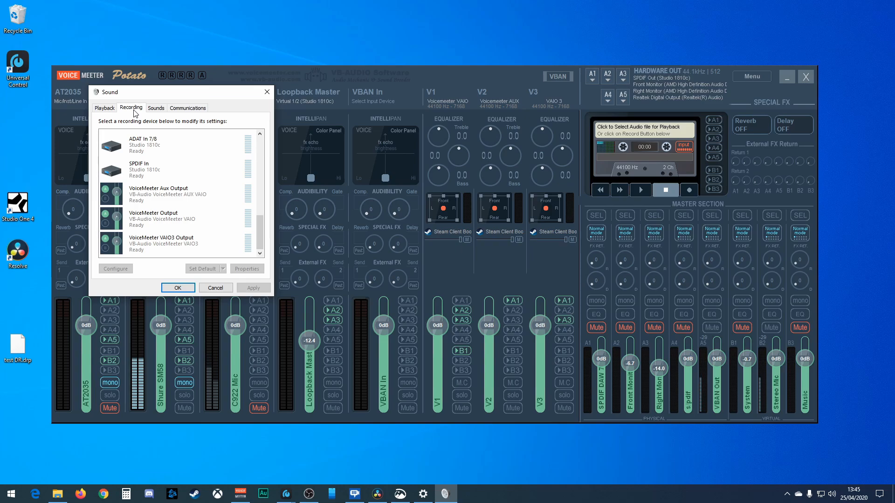
scroll("down", 3)
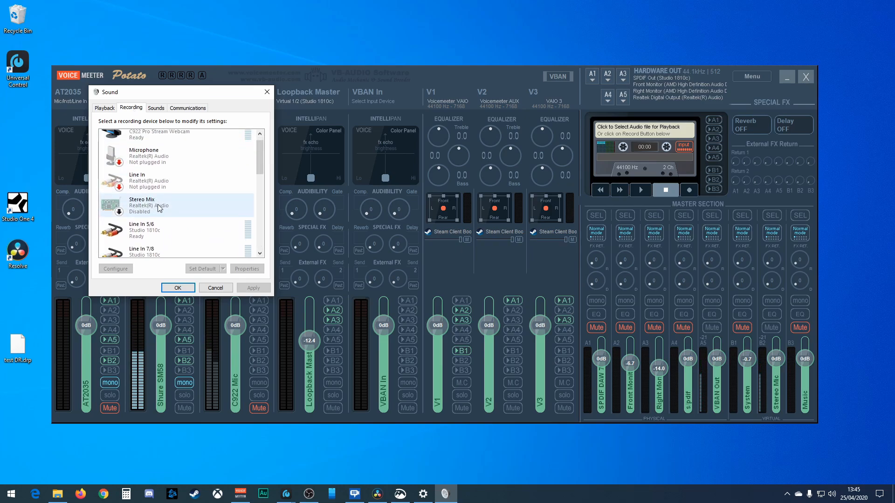
scroll("down", 3)
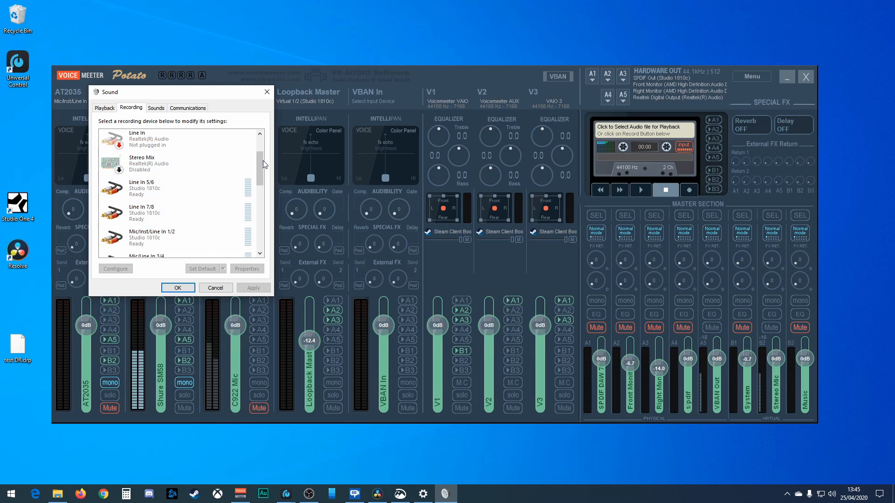
scroll("down", 3)
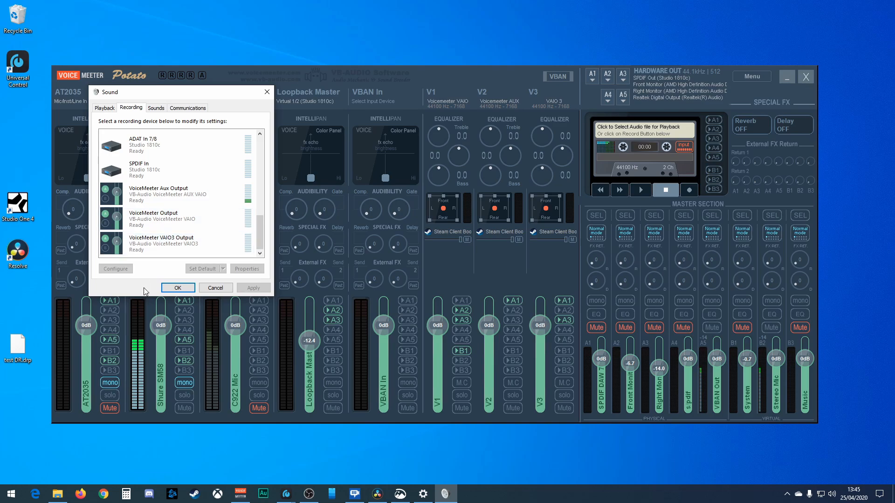
left_click(168, 194)
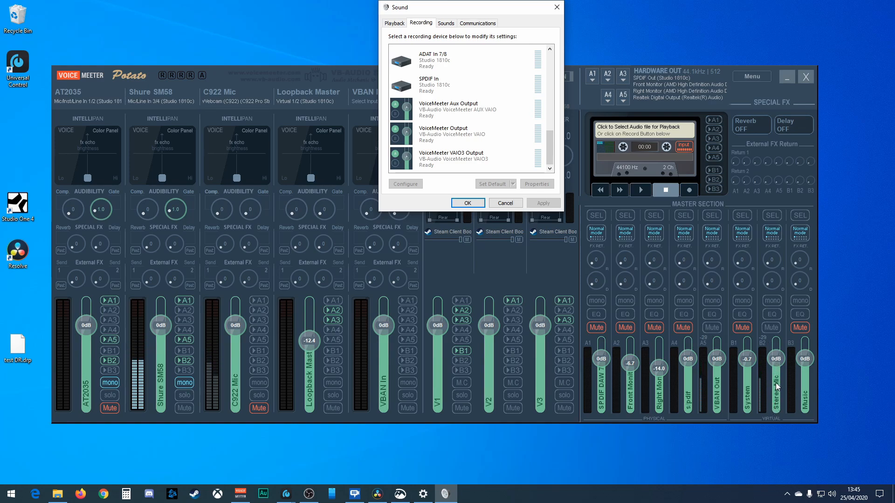
mouse_move(448, 282)
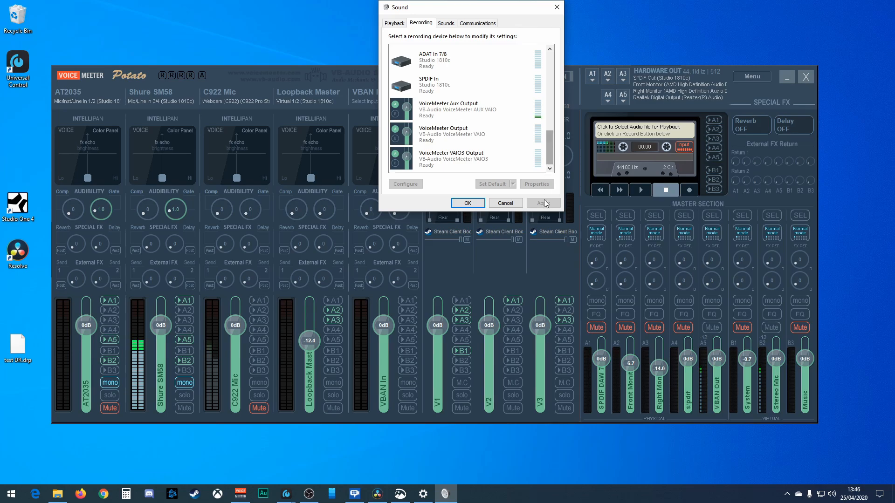
left_click_drag(468, 6, 387, 73)
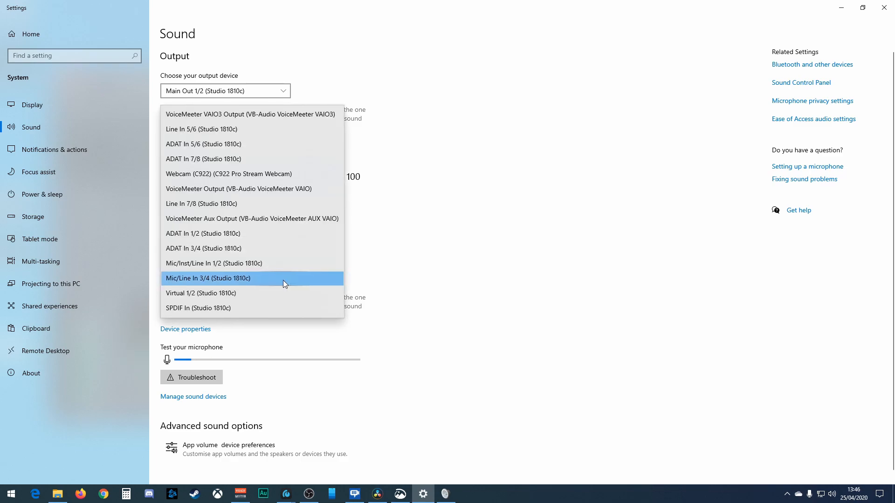
- Review the input device choices and keep Mic/Line In 3/4 (Studio 1810c)
left_click(207, 277)
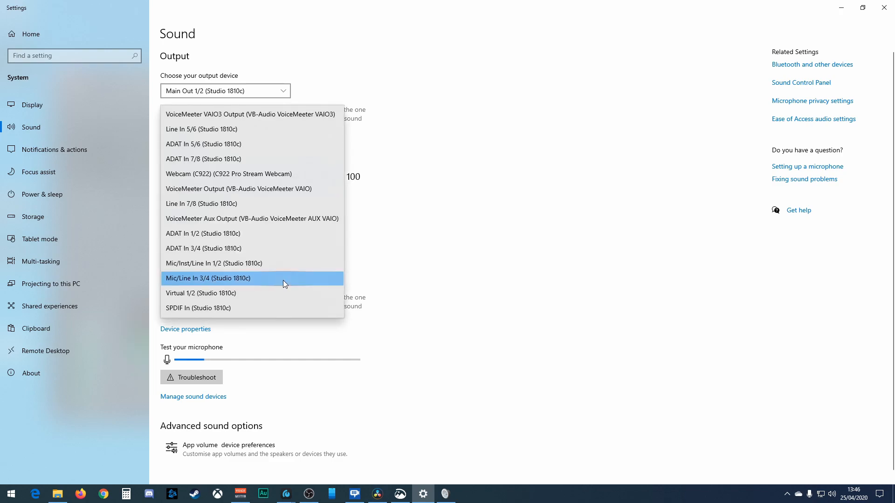
mouse_move(280, 222)
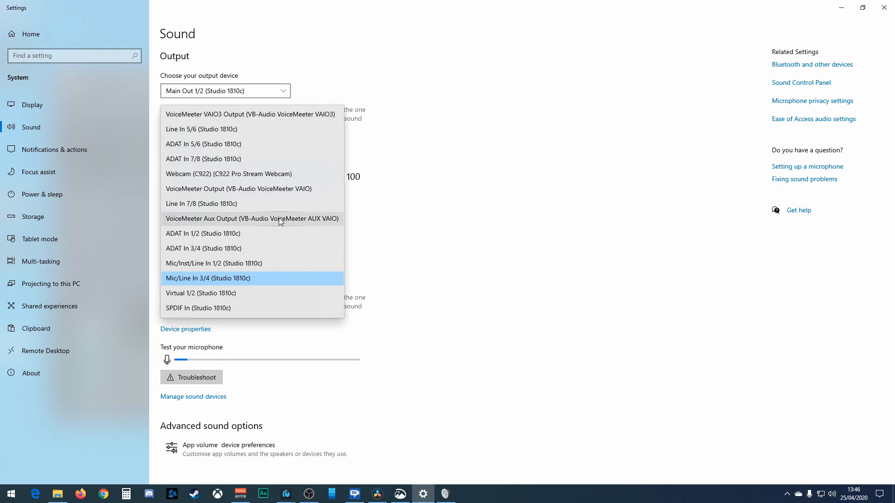
mouse_move(242, 282)
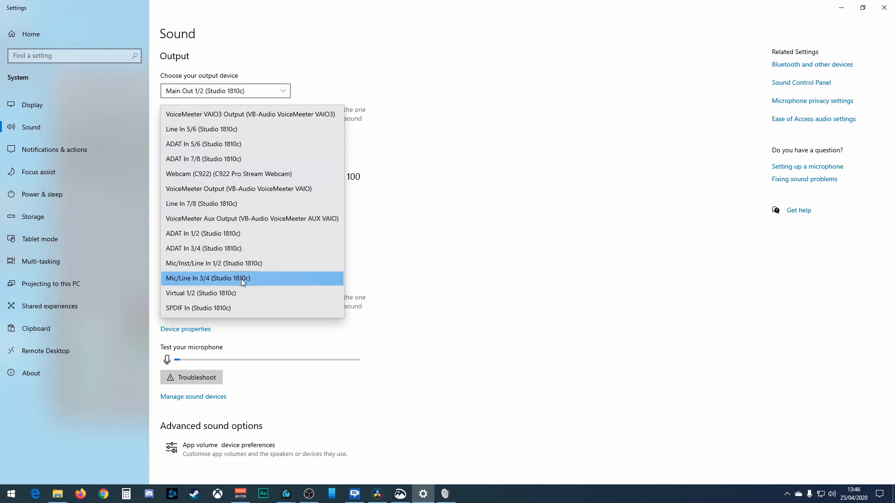
left_click(207, 277)
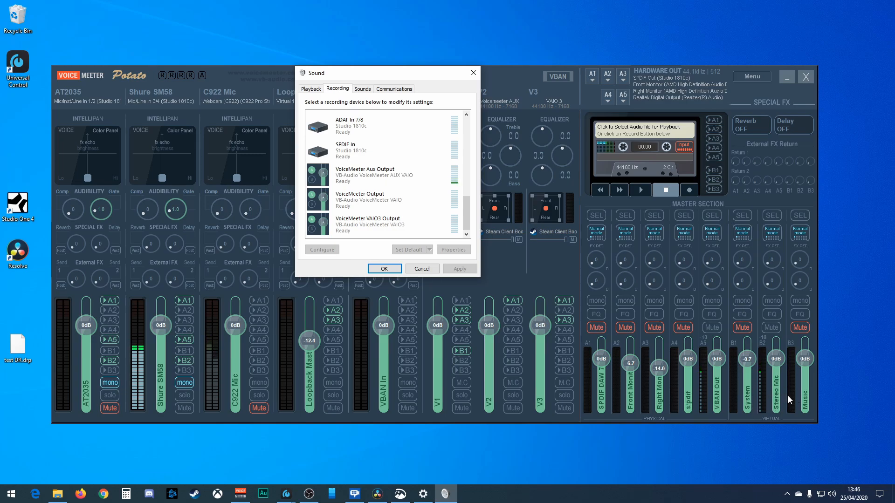
mouse_move(611, 409)
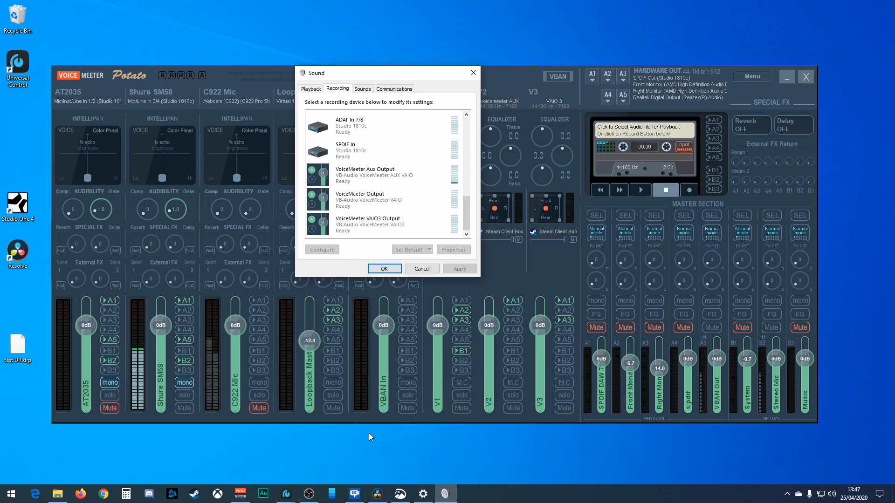
mouse_move(415, 463)
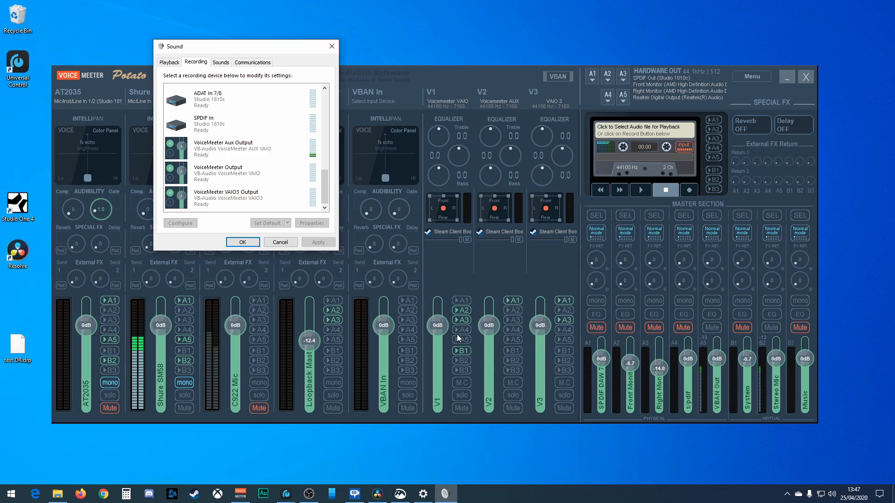
mouse_move(500, 303)
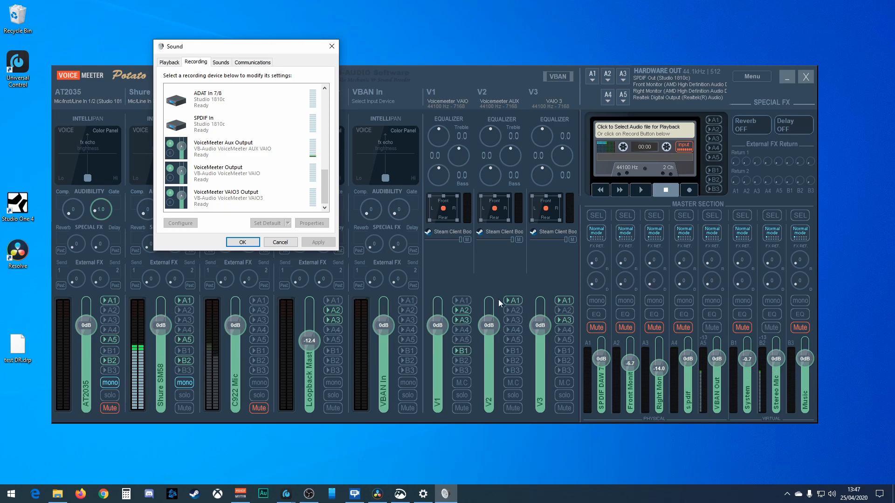
mouse_move(782, 391)
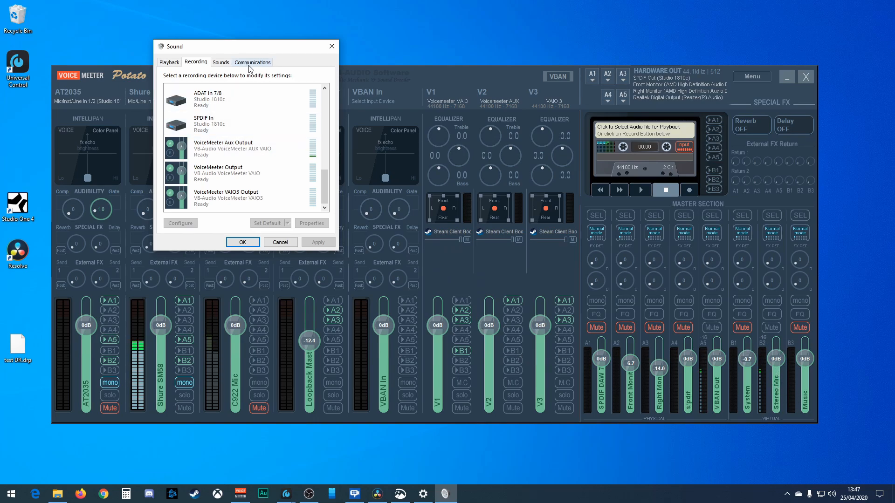
left_click(169, 61)
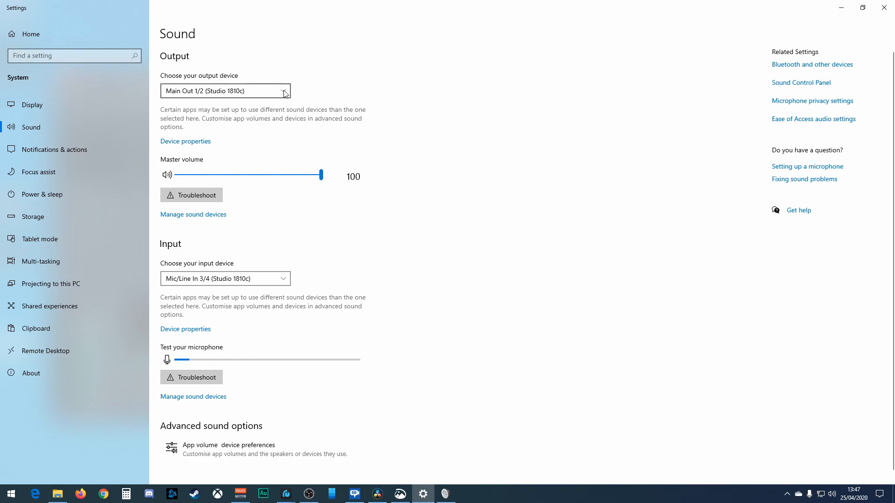
- Expand the output device list, Main Out 1/2 (Studio 1810c) remaining the chosen output
left_click(225, 90)
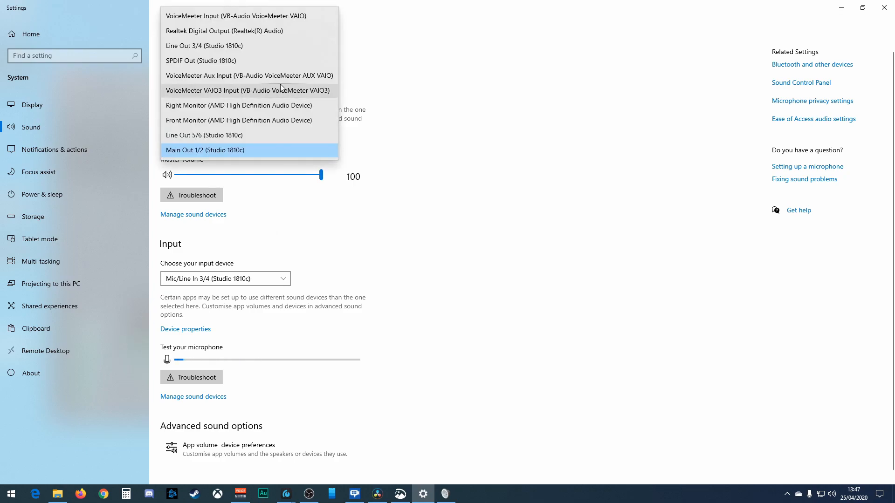
mouse_move(234, 16)
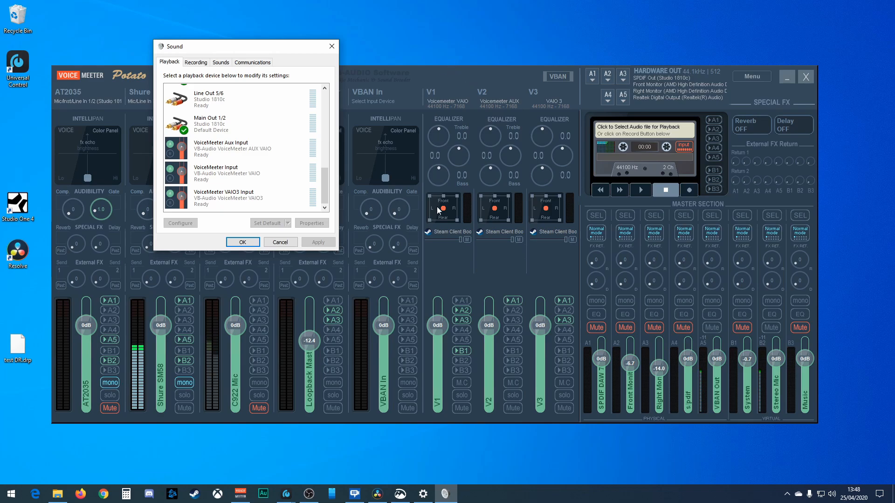
mouse_move(454, 282)
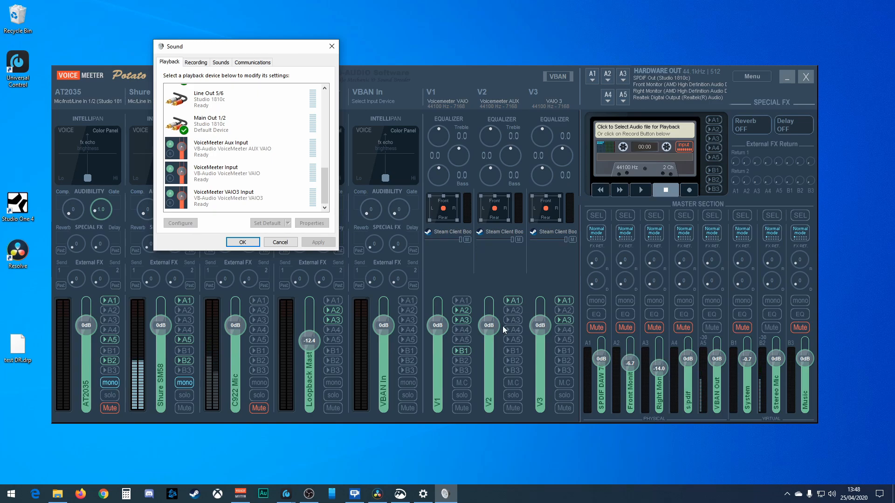
mouse_move(573, 351)
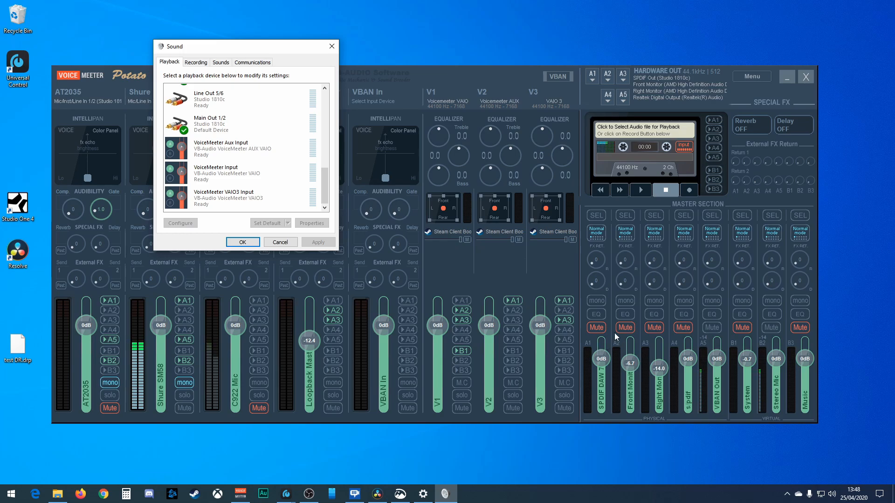
mouse_move(462, 323)
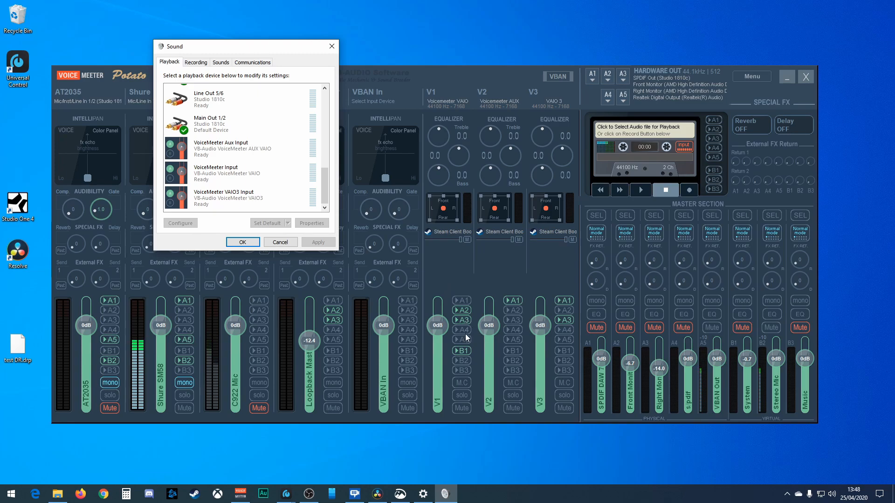
mouse_move(446, 237)
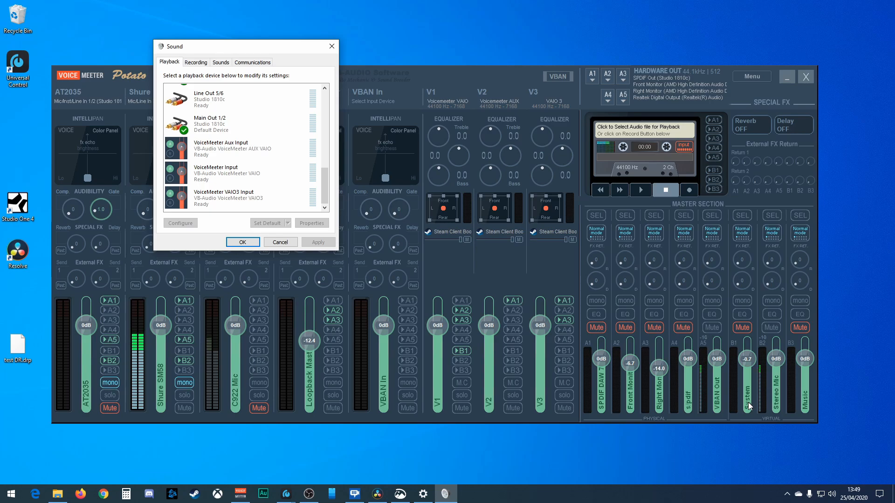
mouse_move(495, 281)
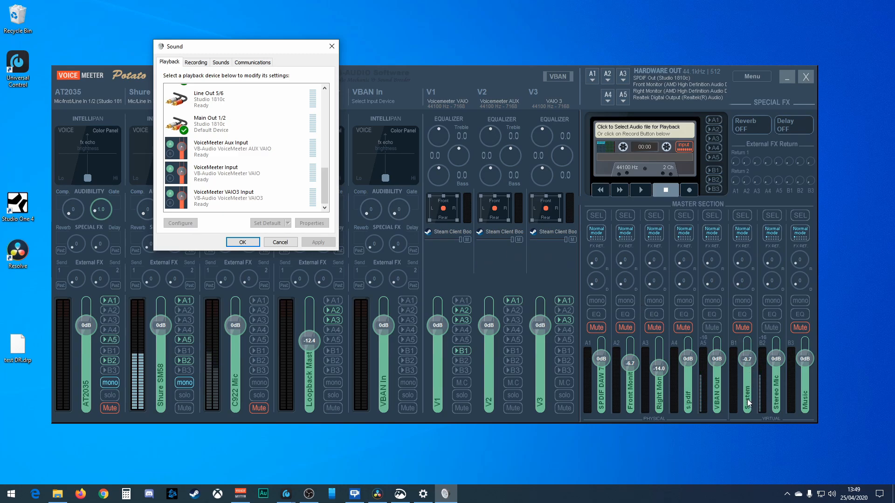
- Compare Playback and Recording default devices, Main Out 1/2 and VoiceMeeter VAIO3 Input, ending on Recording
left_click(196, 61)
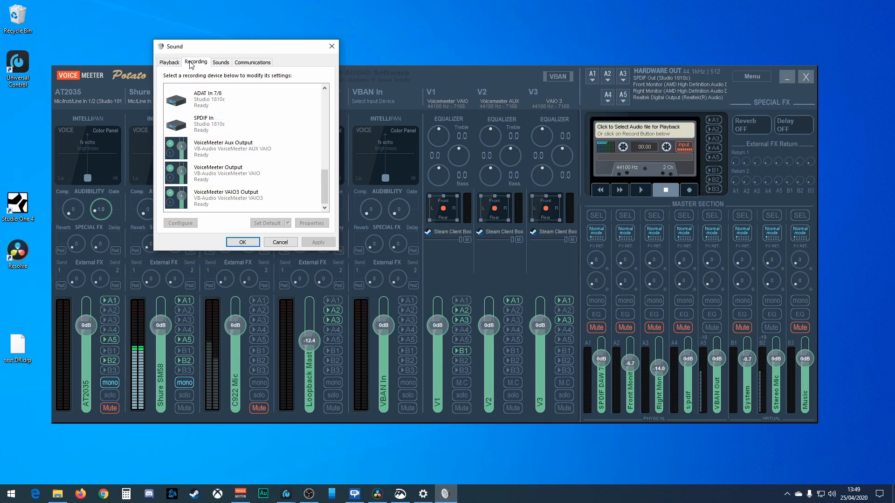
left_click(169, 61)
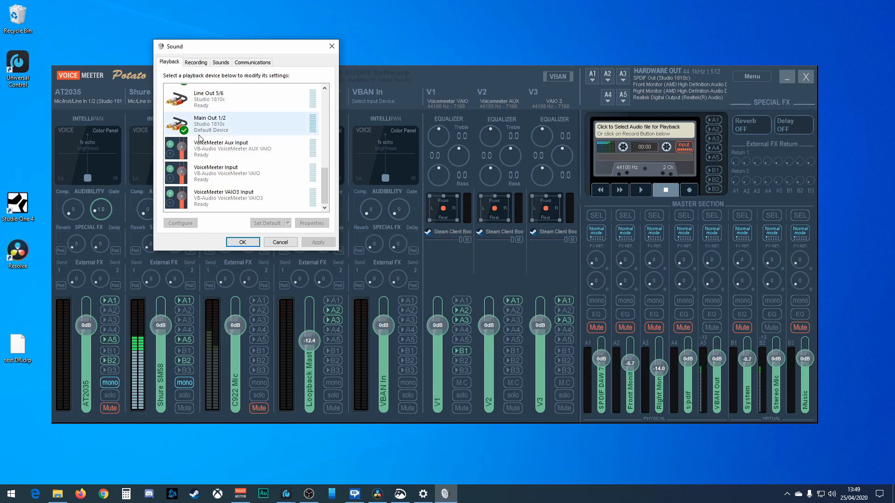
left_click(228, 148)
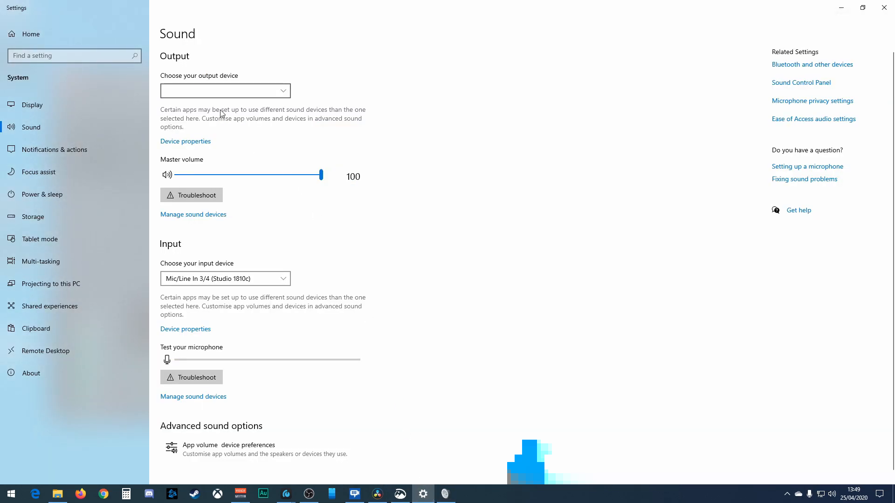
left_click(224, 91)
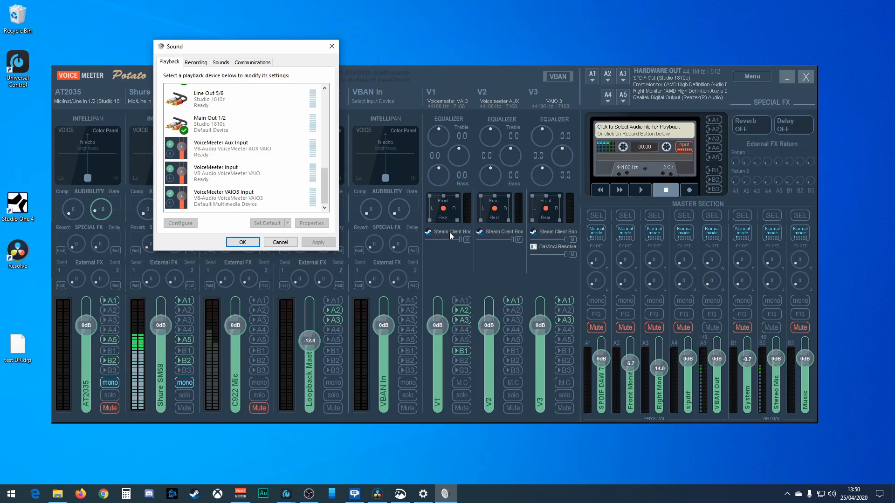
mouse_move(697, 323)
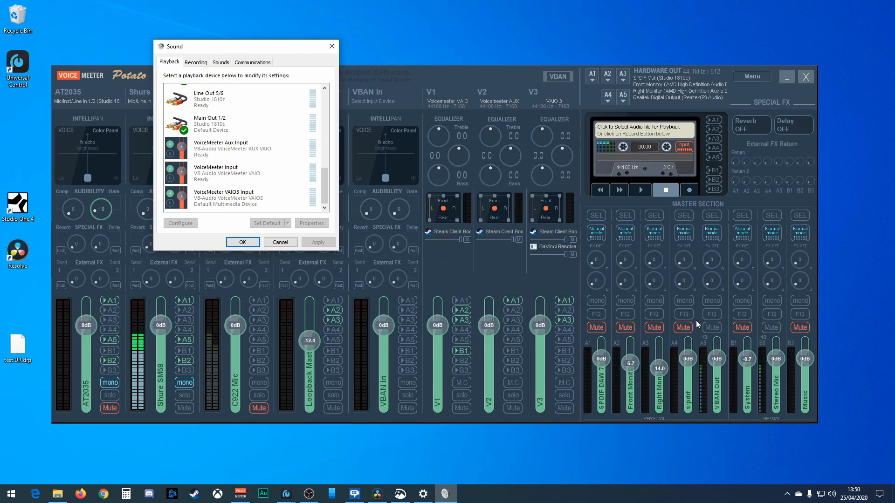
mouse_move(744, 349)
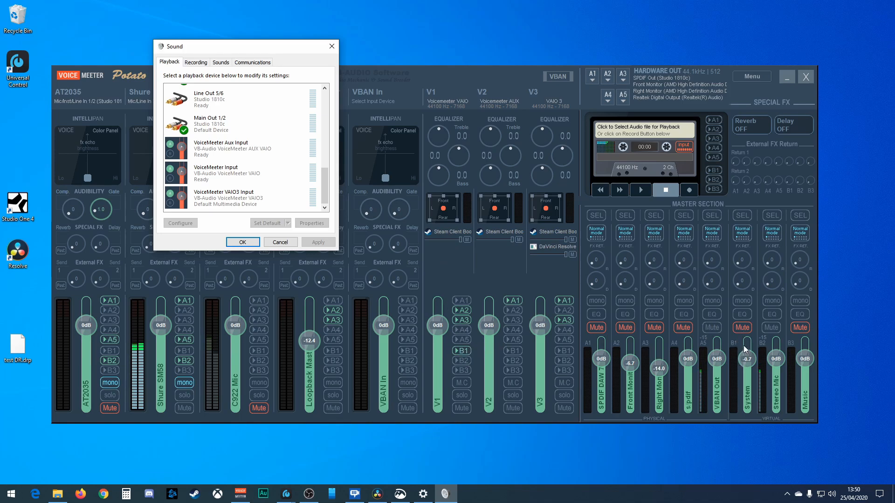
left_click(195, 62)
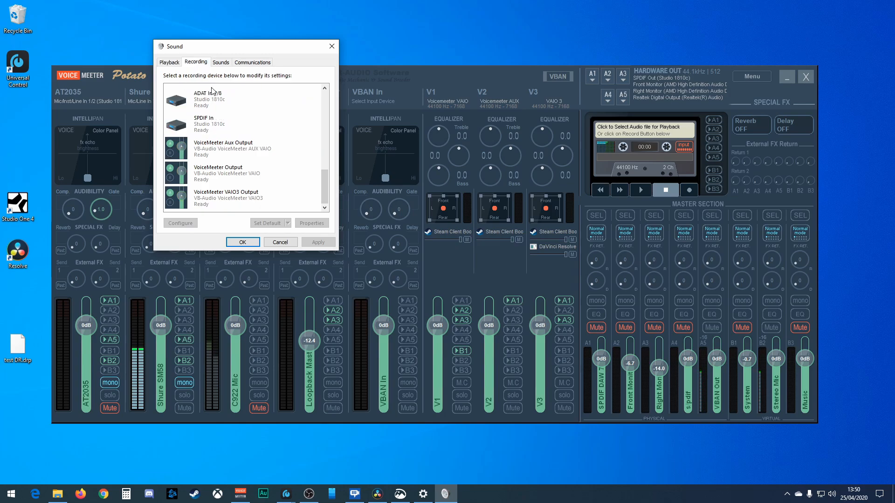
left_click(245, 173)
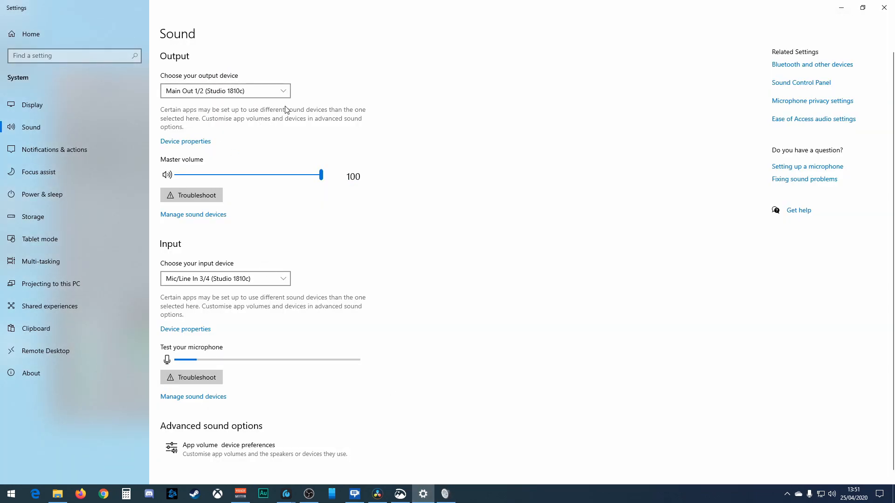
- Reach App volume and device preferences under Advanced sound options
scroll("down", 3)
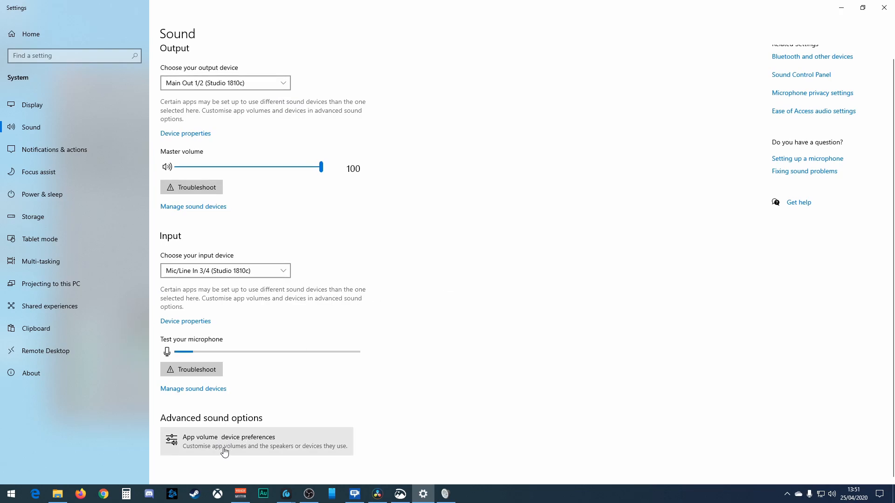
left_click(229, 441)
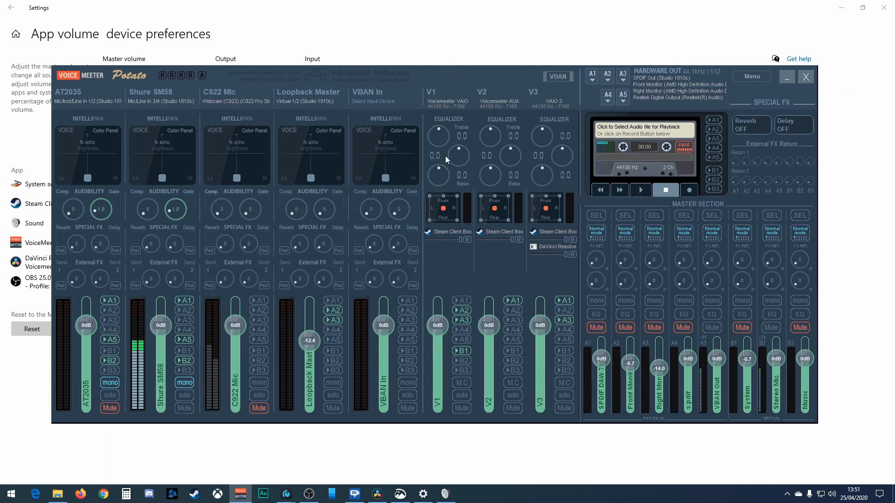
mouse_move(500, 93)
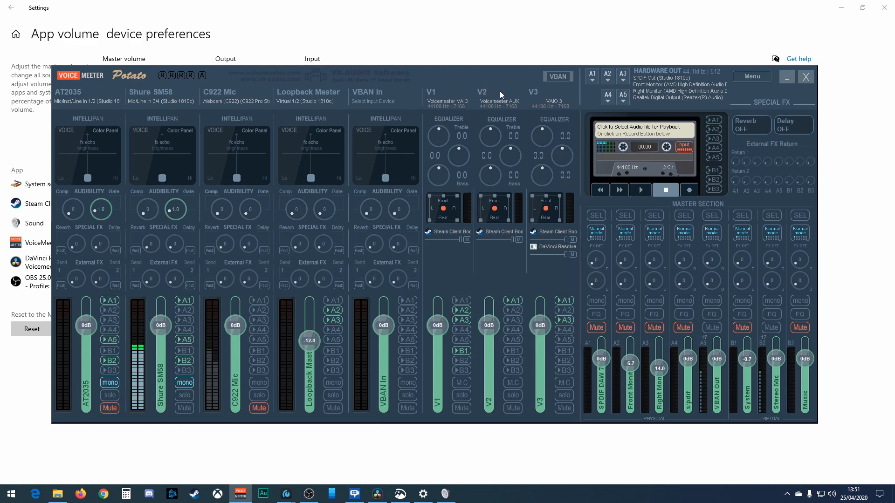
mouse_move(505, 134)
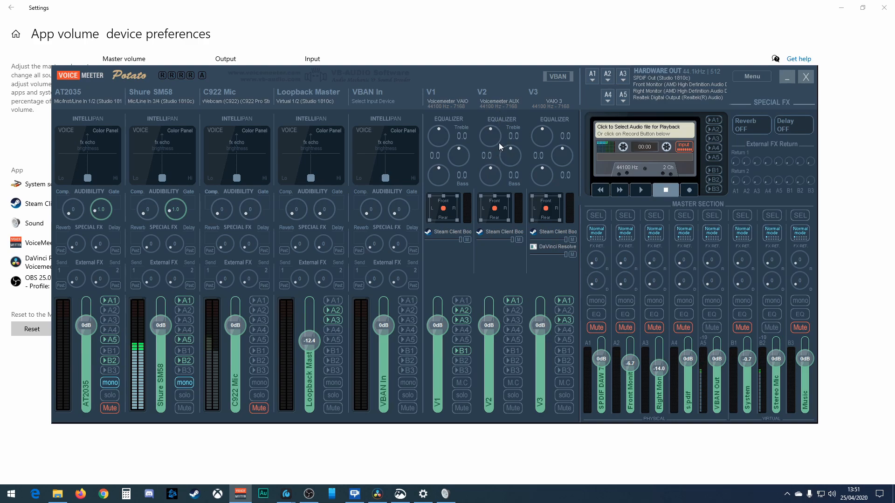
mouse_move(512, 141)
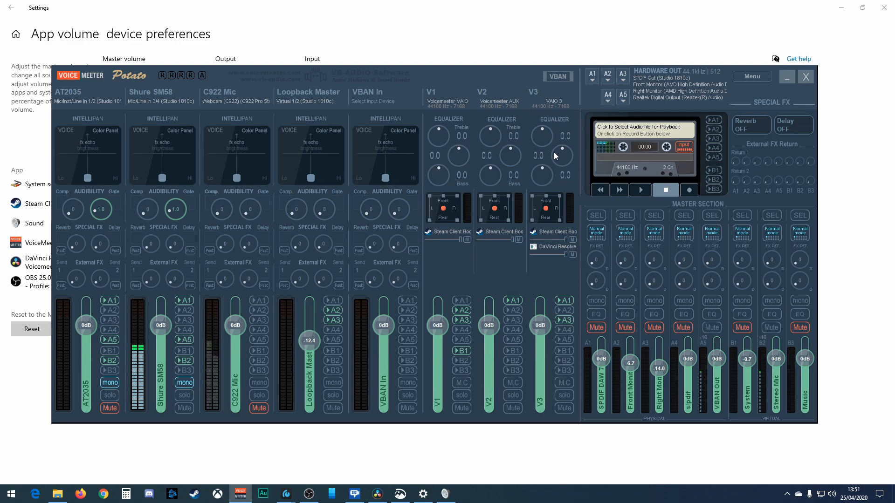
mouse_move(553, 128)
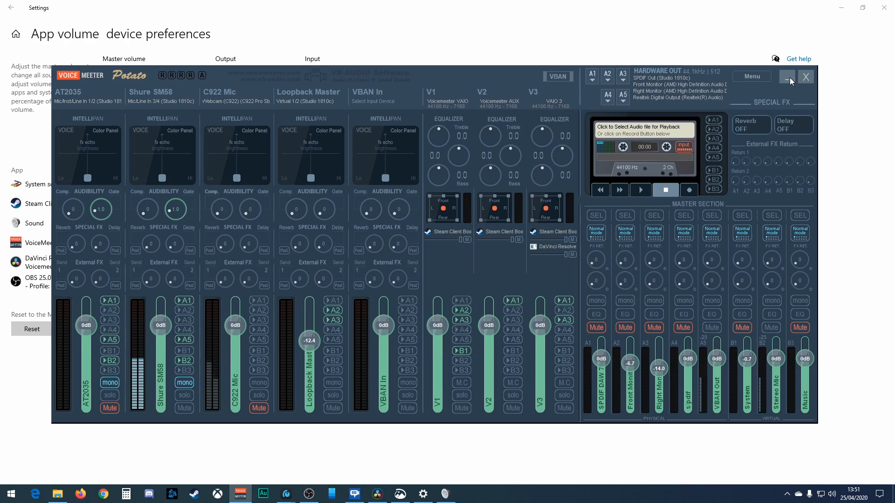
- Minimise the Voicemeeter mixer to reveal each app's Default output and input
left_click(786, 77)
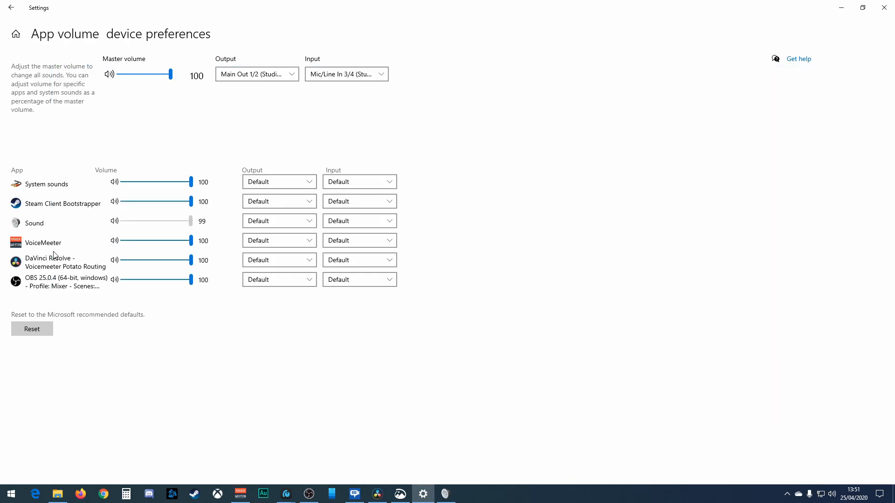
mouse_move(39, 234)
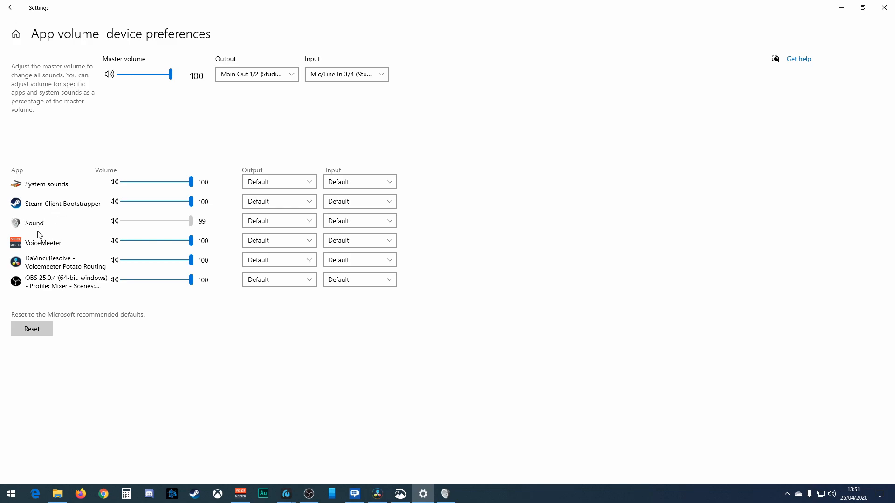
mouse_move(51, 383)
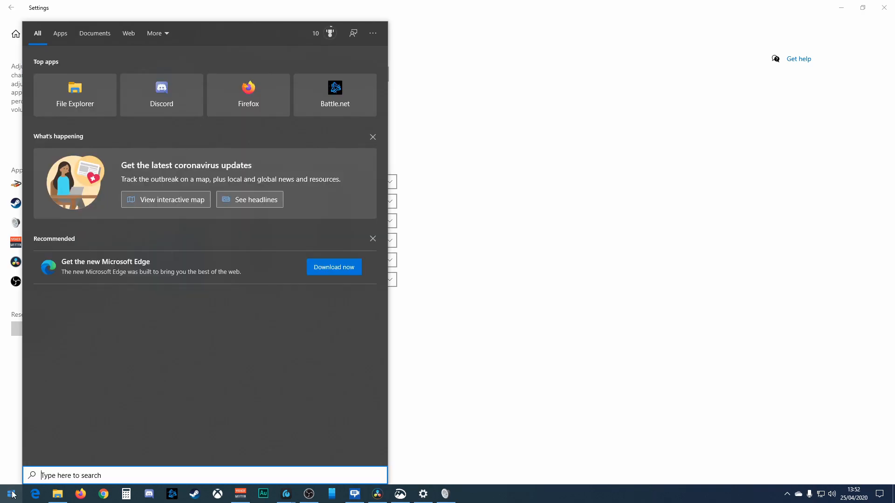
- Launch Windows Media Player and route its output to VoiceMeeter VAIO3 Input
type("med")
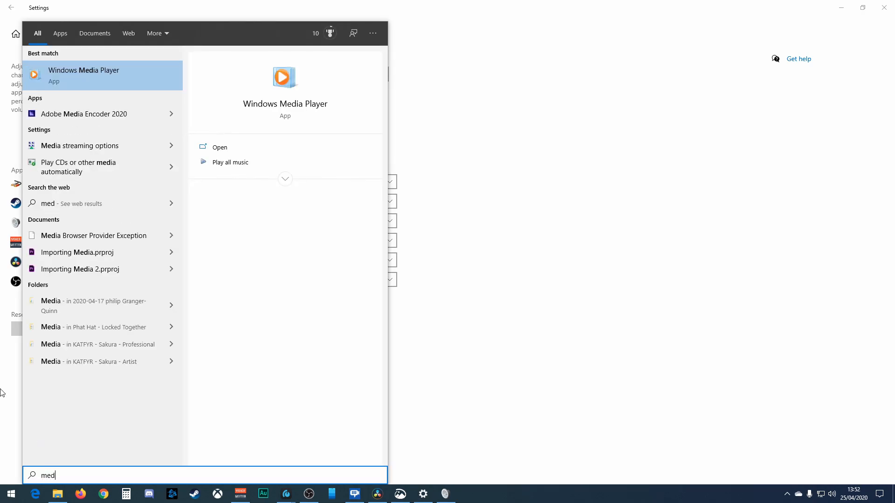
left_click(83, 75)
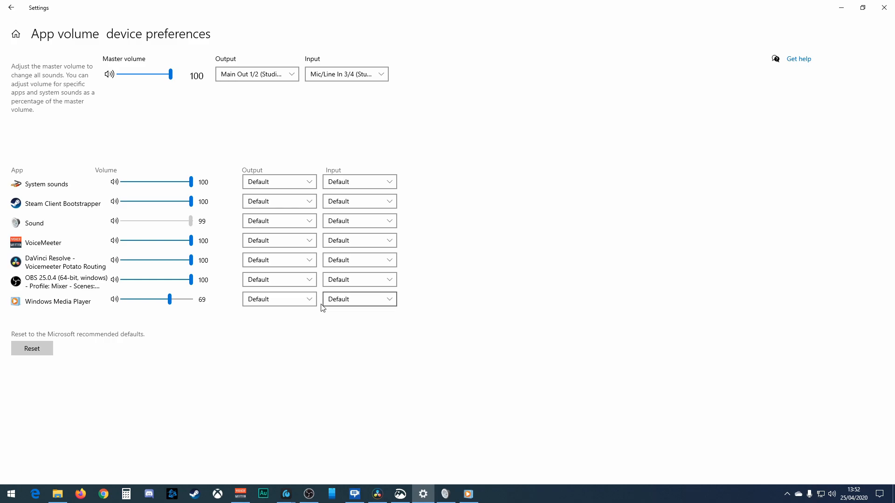
left_click(279, 240)
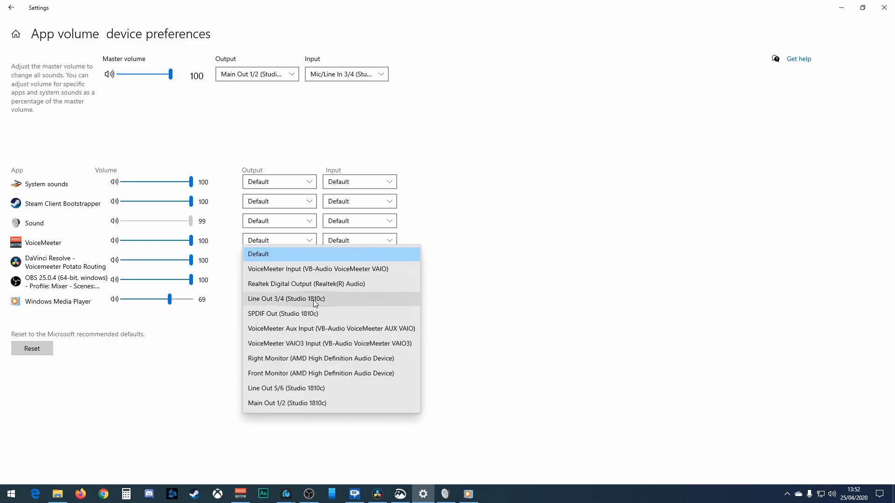
mouse_move(323, 332)
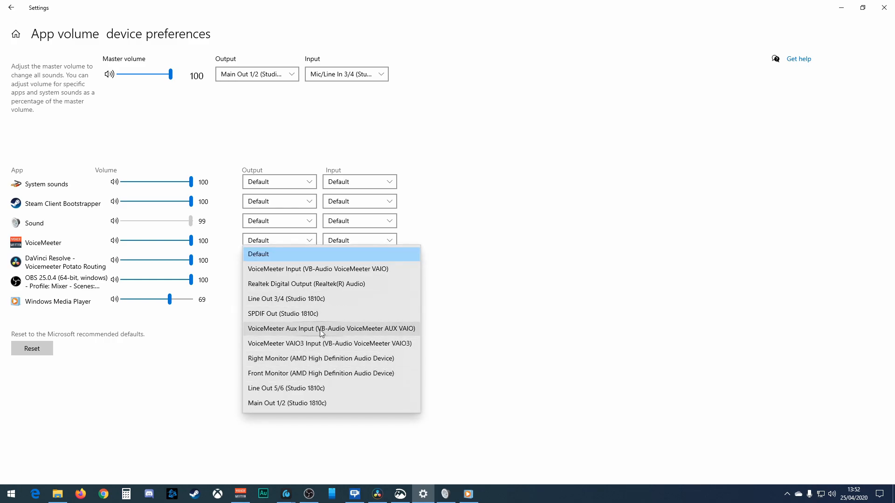
mouse_move(312, 344)
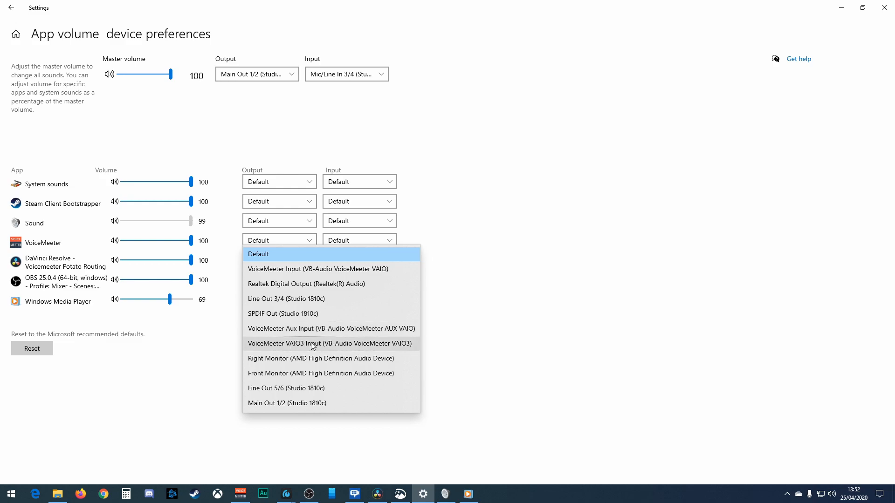
left_click(258, 253)
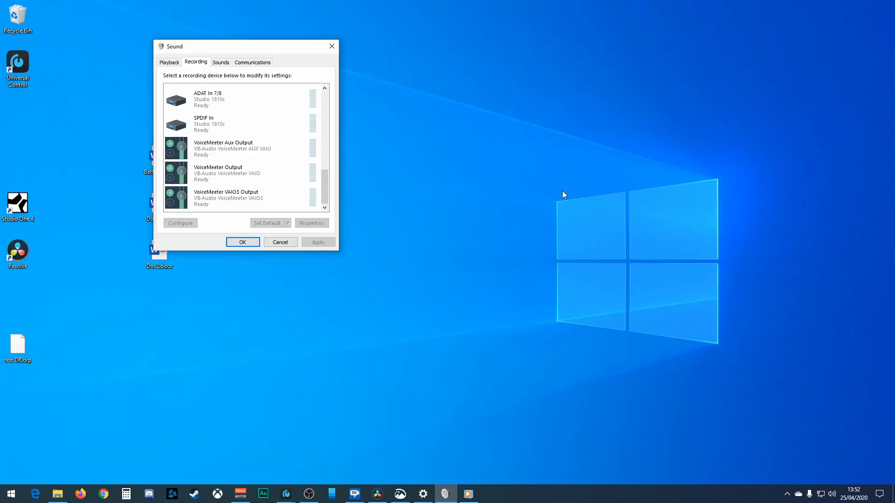
- Restore the Voicemeeter Potato mixer showing V1, V2, V3 virtual inputs and hardware outputs
left_click(239, 494)
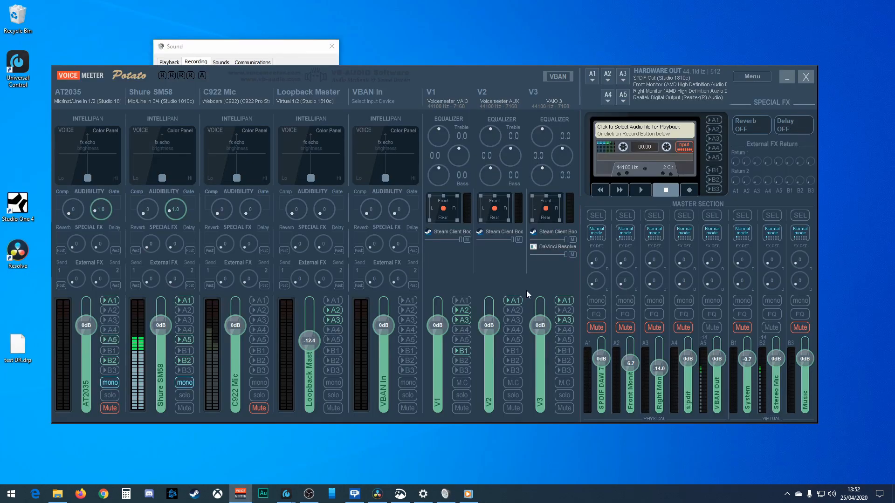
mouse_move(802, 398)
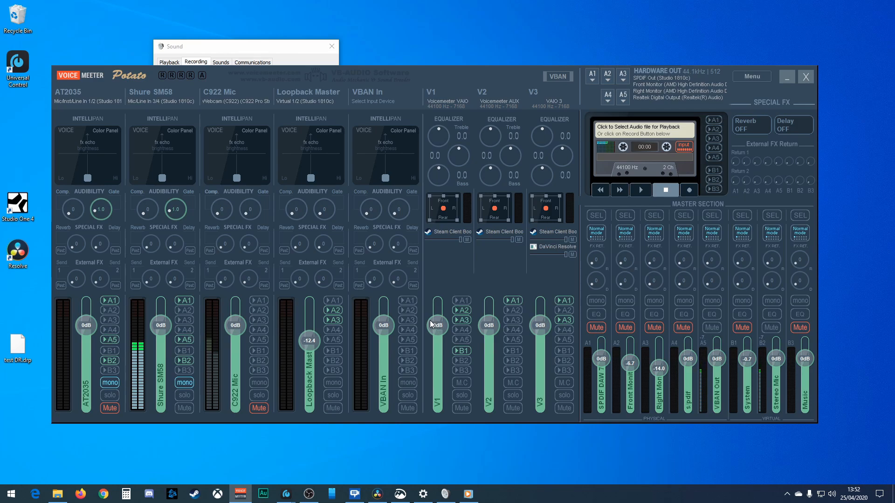
- List Discord's voice output devices in Voice & Video settings, VoiceMeeter inputs and Studio 1810c outputs
left_click(148, 494)
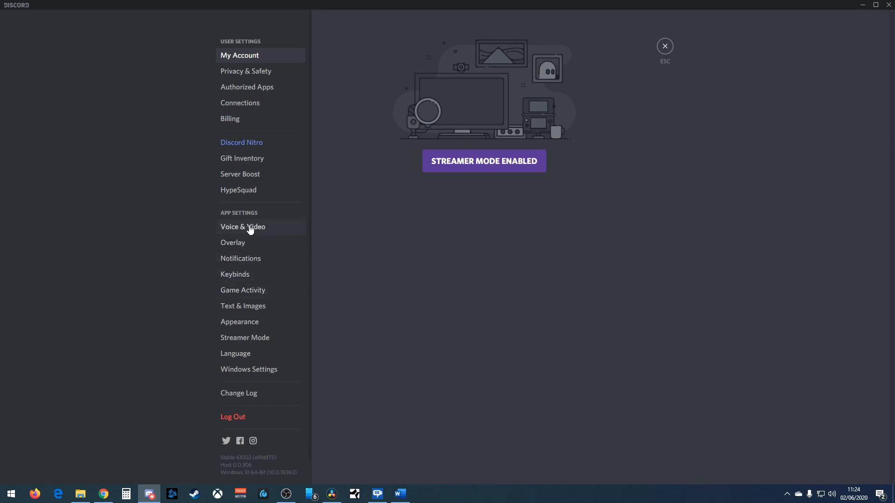
left_click(242, 227)
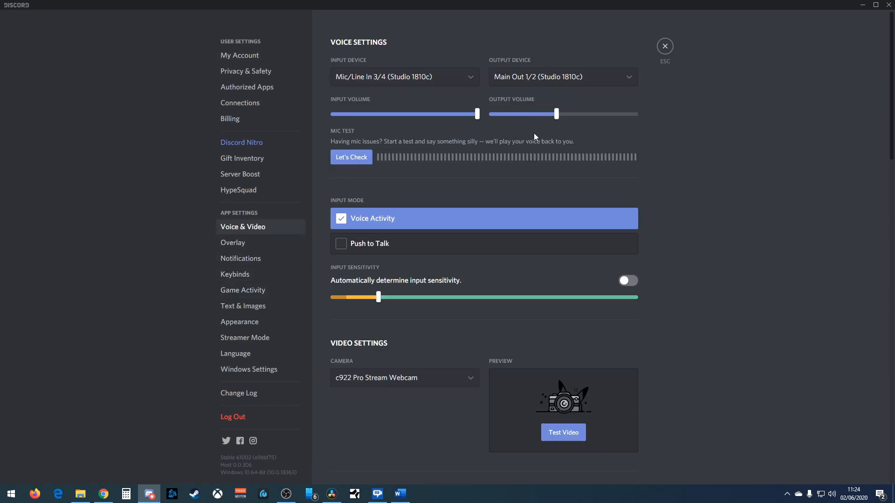
left_click(562, 76)
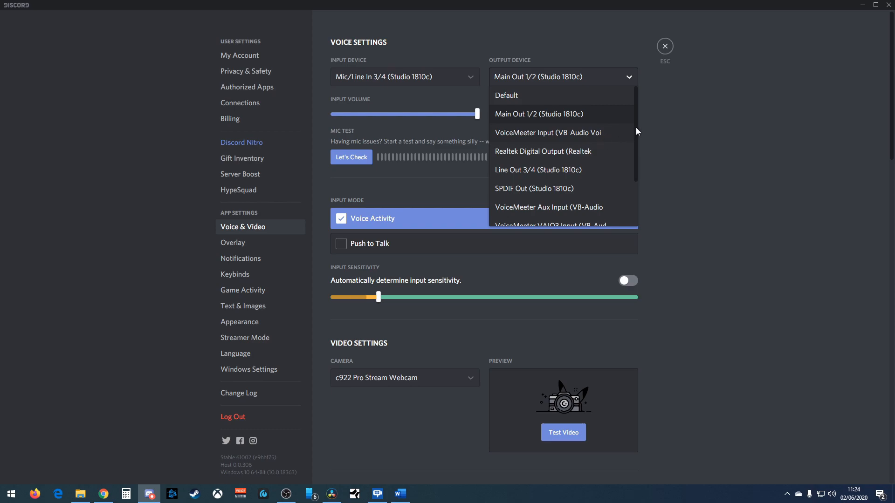
scroll("down", 3)
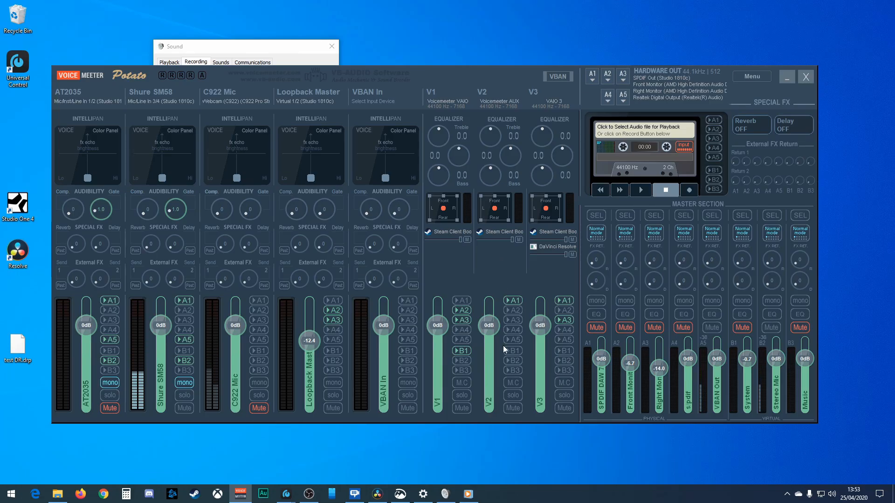
mouse_move(643, 349)
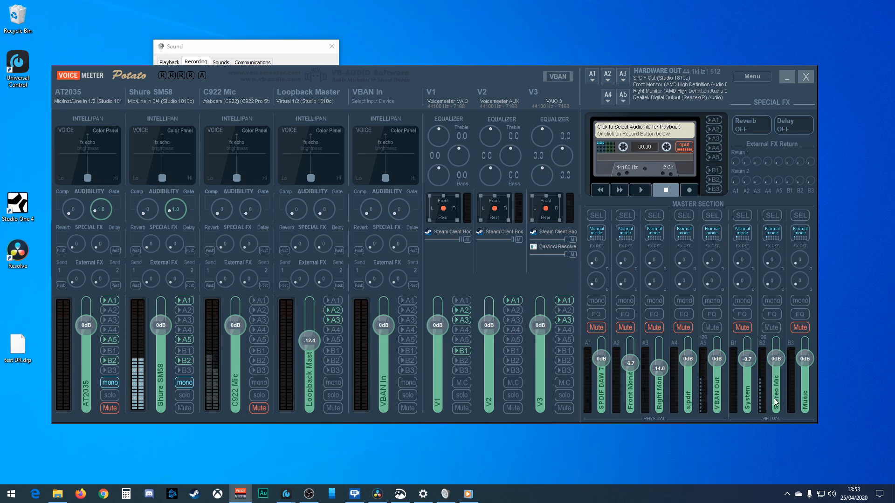
mouse_move(319, 378)
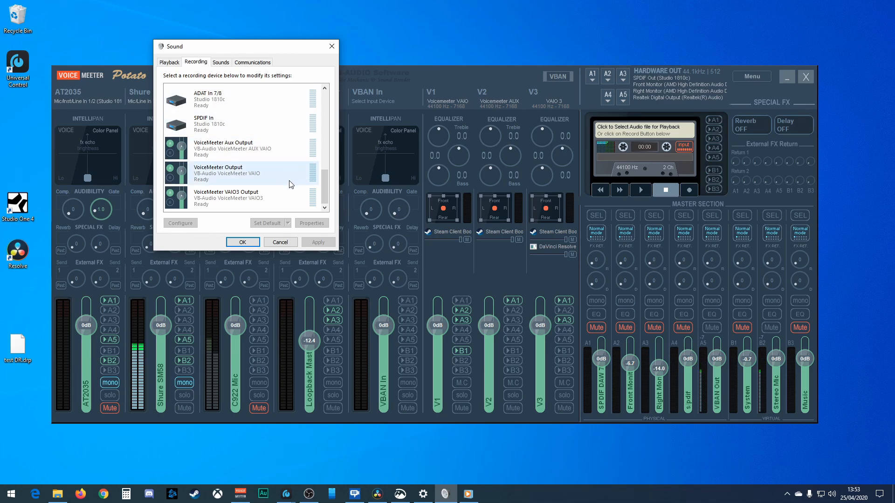
left_click(169, 62)
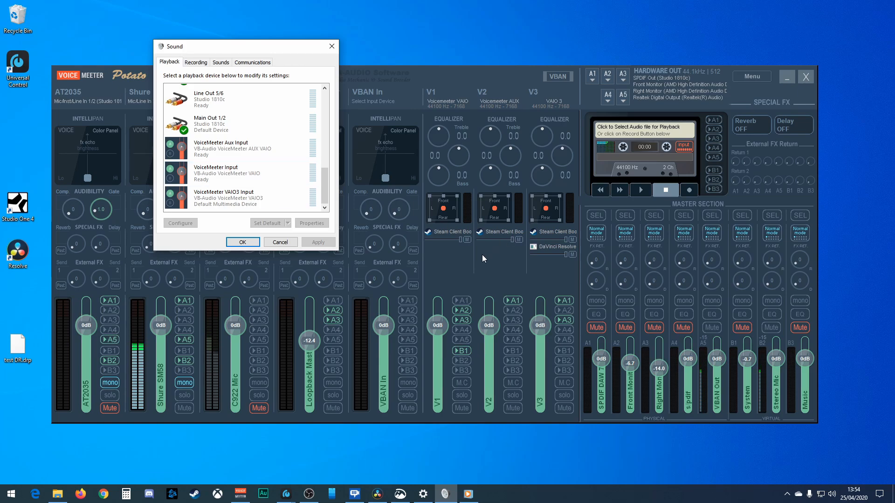
mouse_move(499, 308)
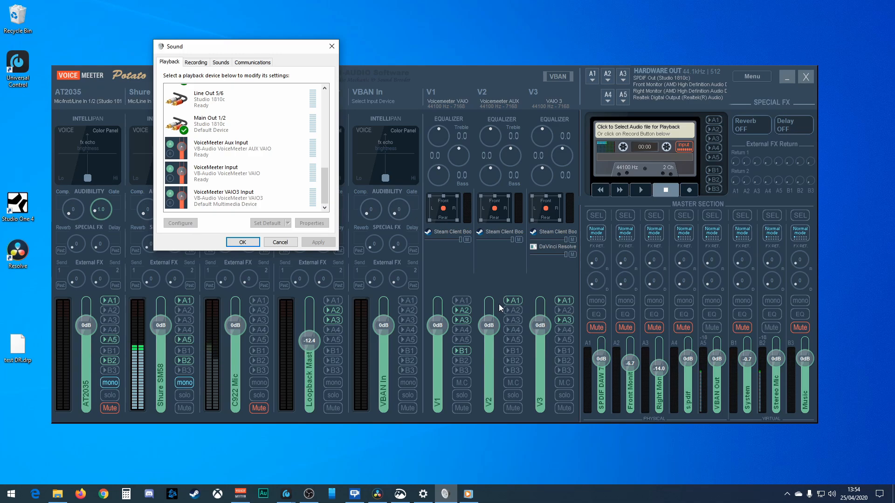
left_click(234, 173)
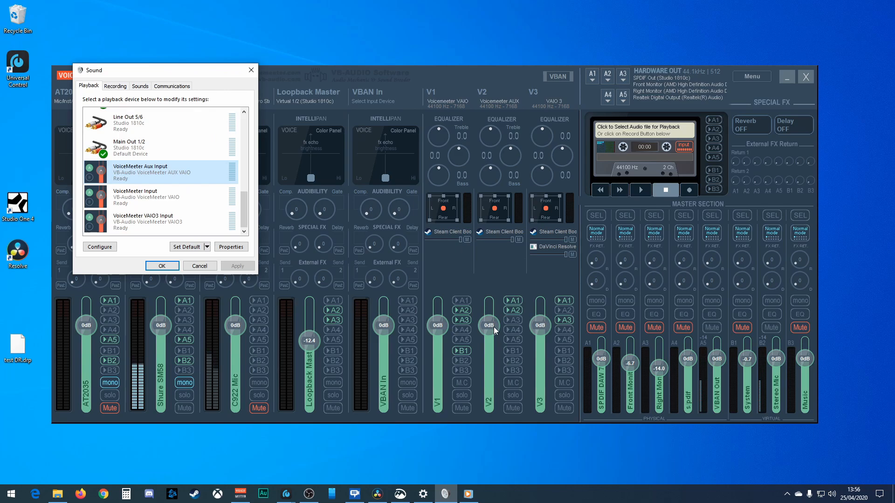
mouse_move(486, 333)
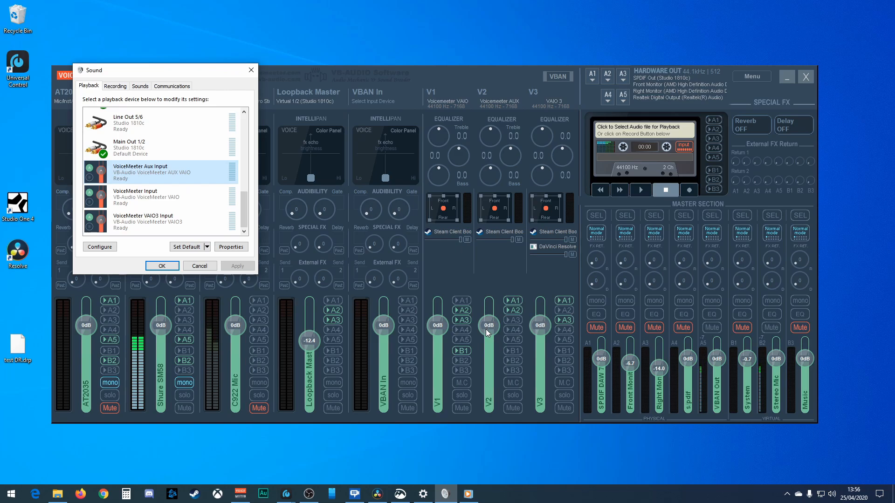
mouse_move(492, 354)
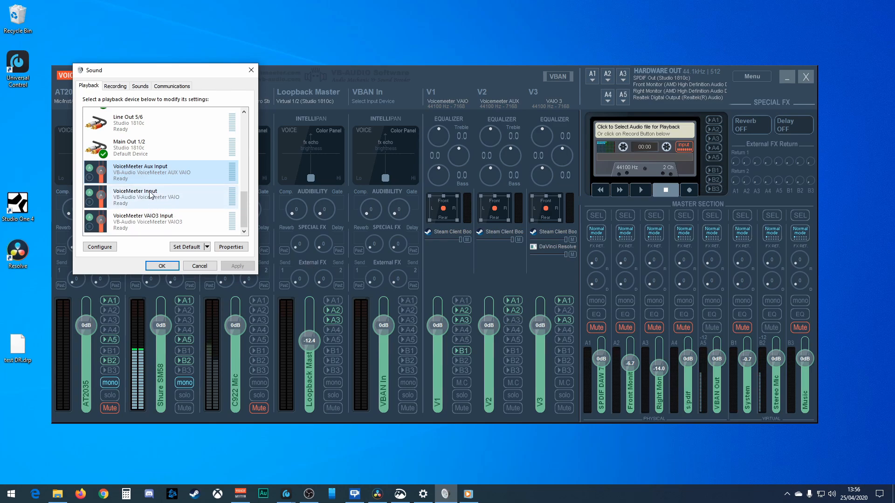
left_click(137, 173)
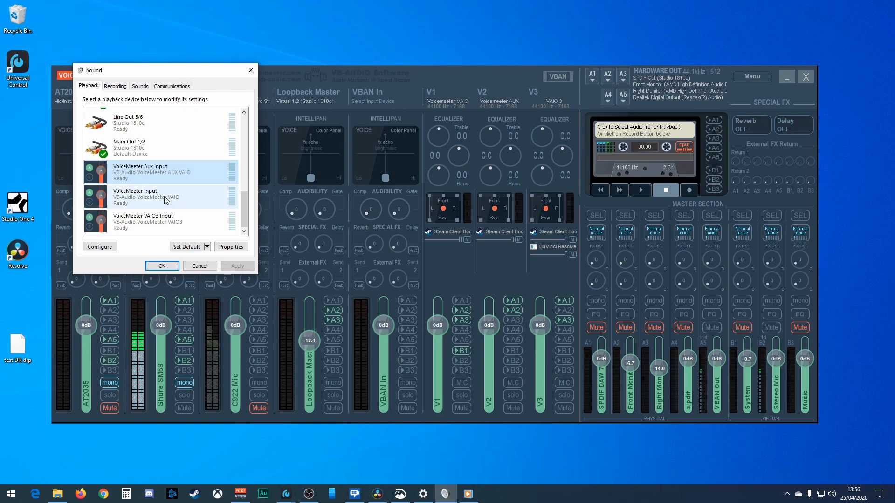
left_click(166, 172)
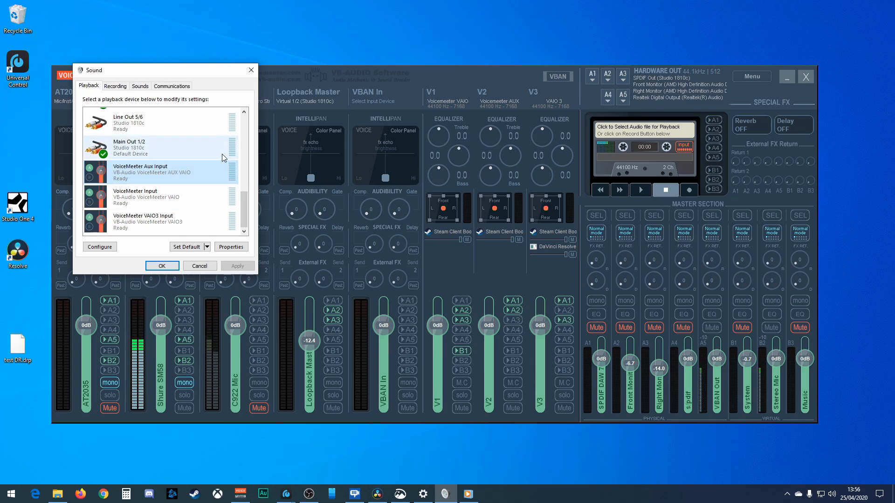
left_click(160, 169)
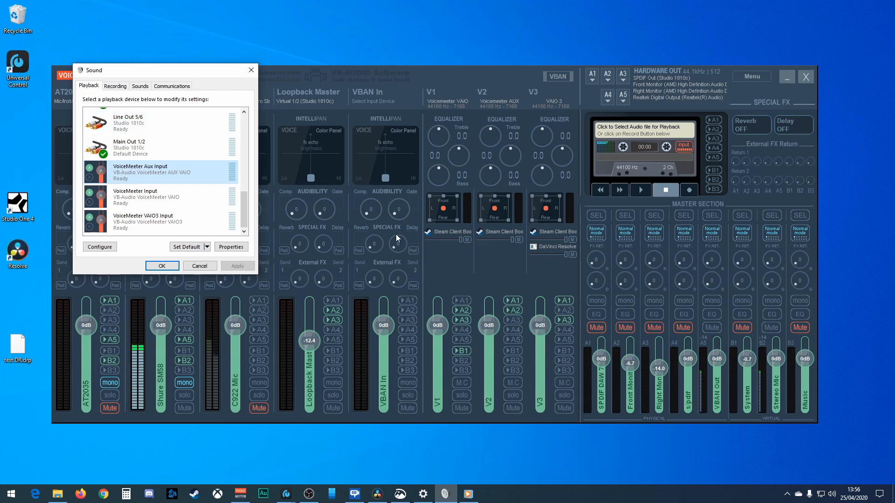
mouse_move(379, 342)
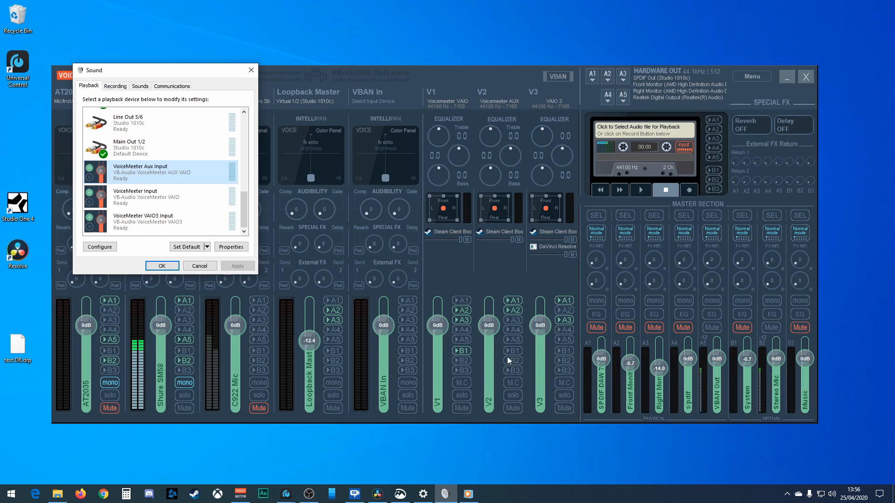
mouse_move(387, 302)
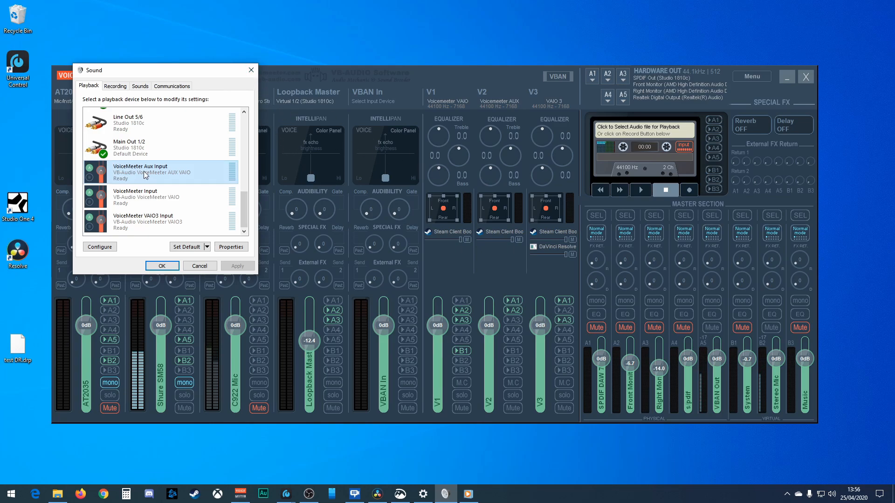
left_click(147, 197)
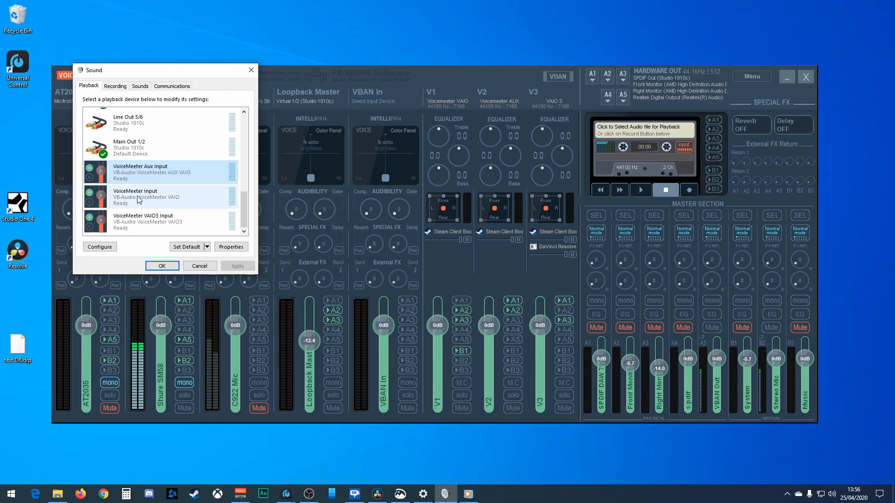
left_click(166, 172)
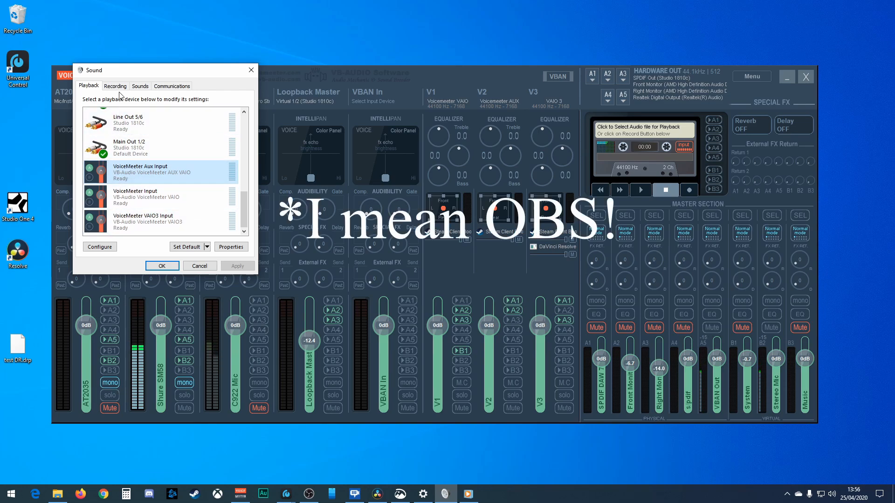
left_click(166, 222)
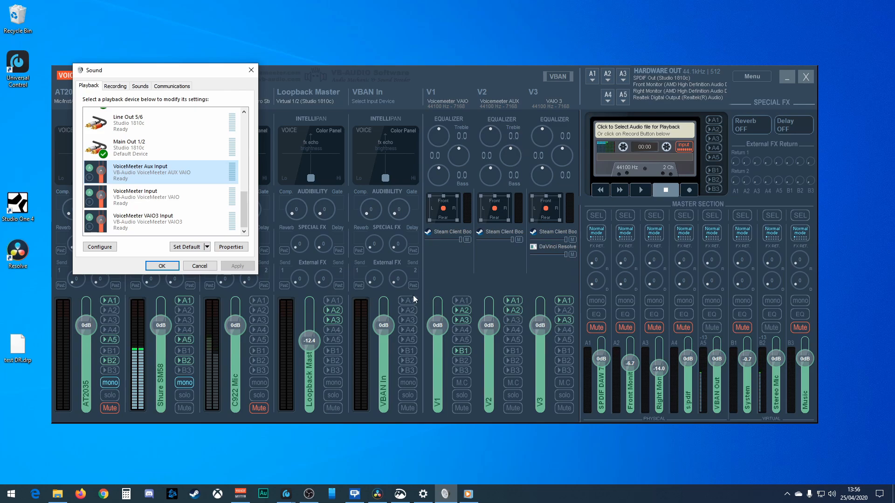
left_click(166, 222)
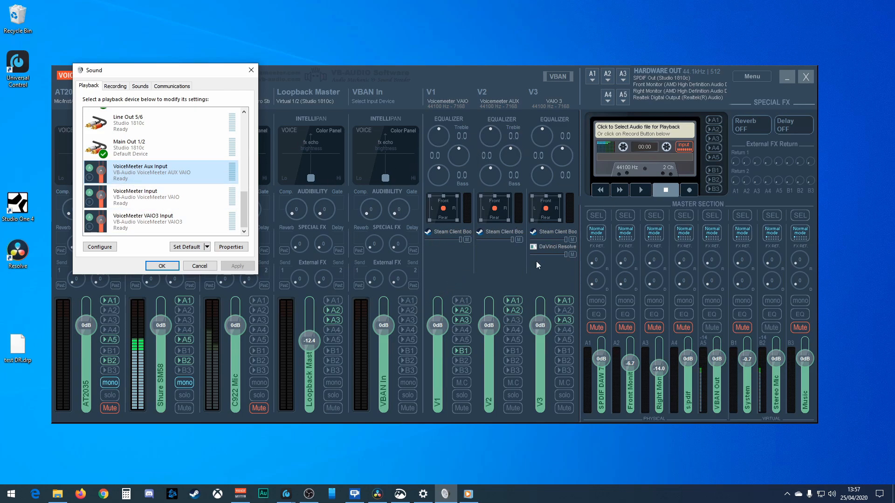
left_click(114, 86)
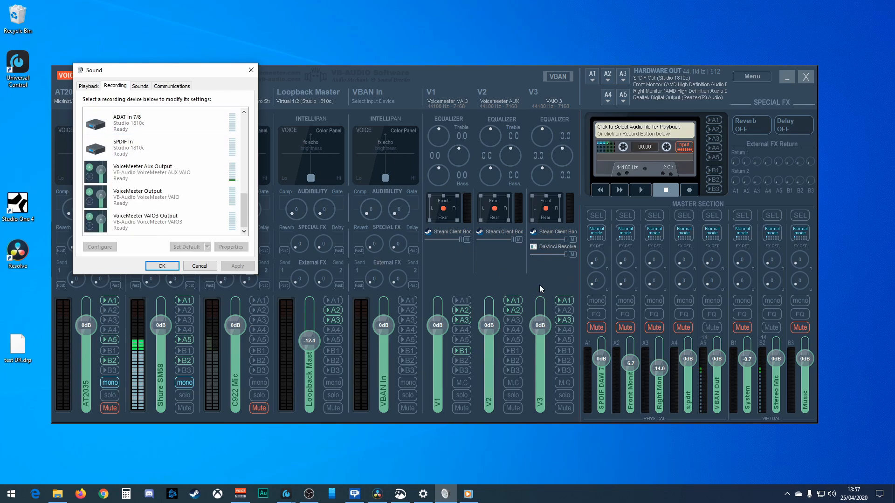
mouse_move(774, 402)
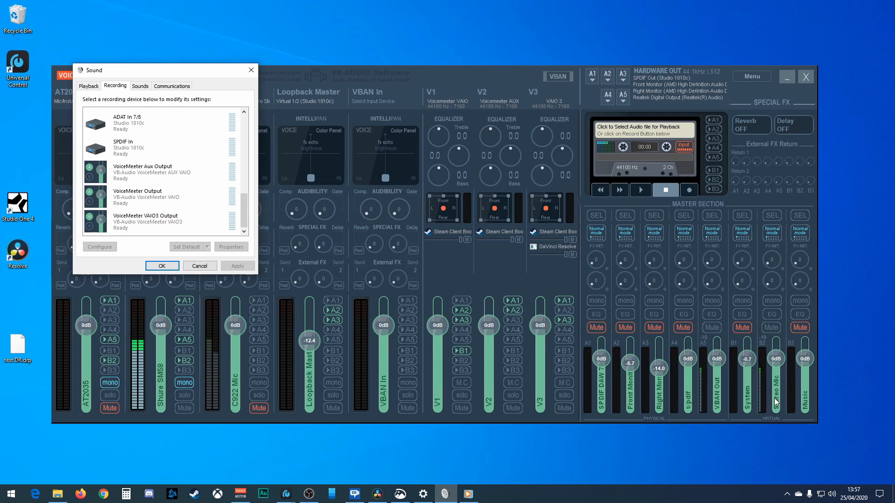
- Review the VoiceMeeter VAIO3 Output entry and return to the playback device list
left_click(146, 222)
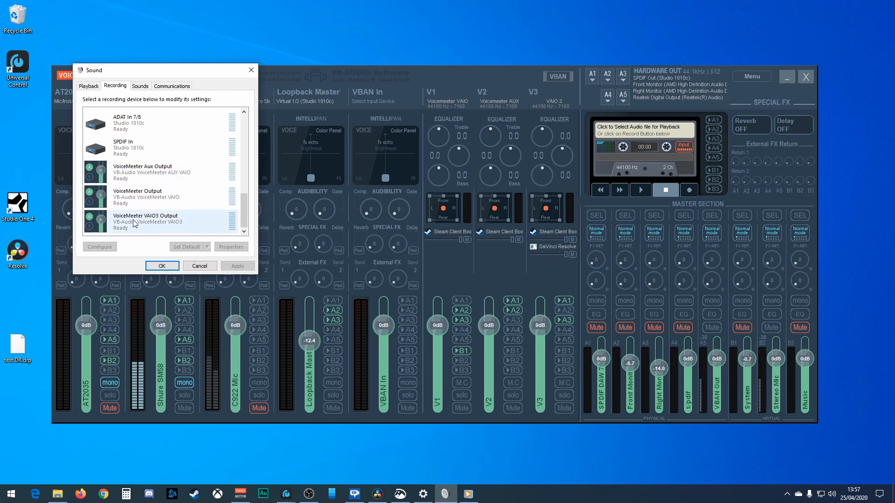
left_click(159, 171)
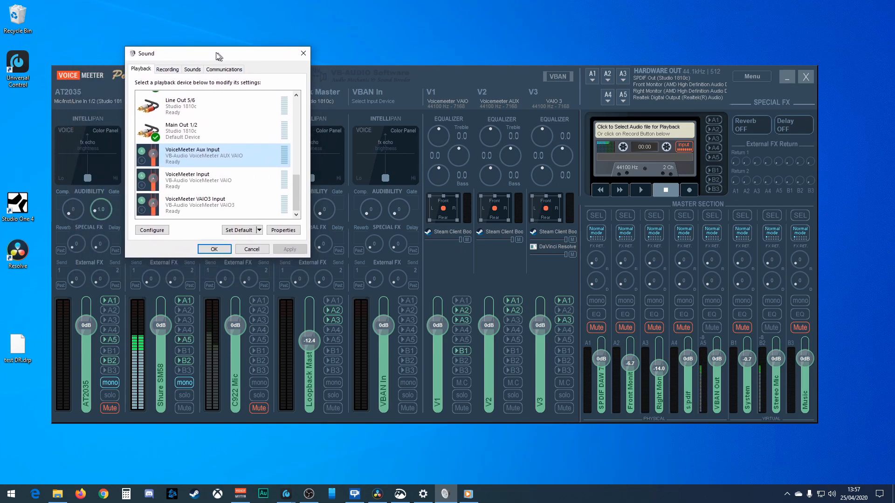
- Move the Sound dialog aside and close it with OK, leaving only the mixer
left_click_drag(216, 53, 251, 66)
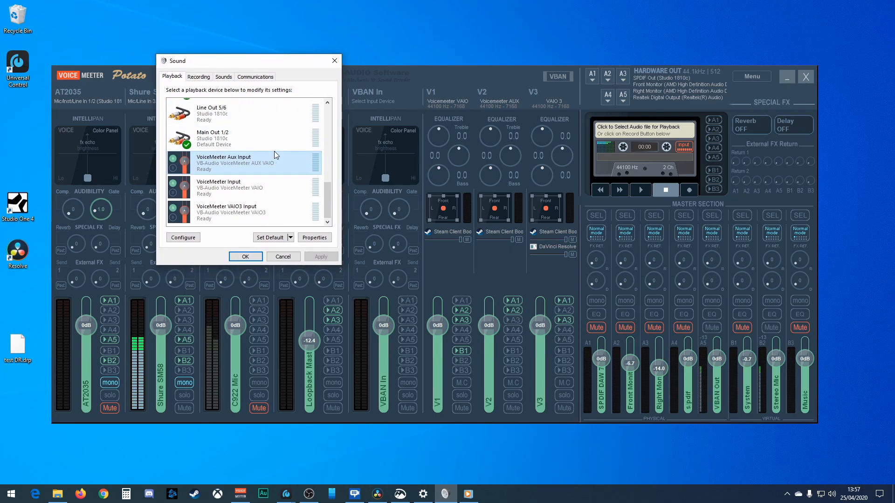
mouse_move(266, 160)
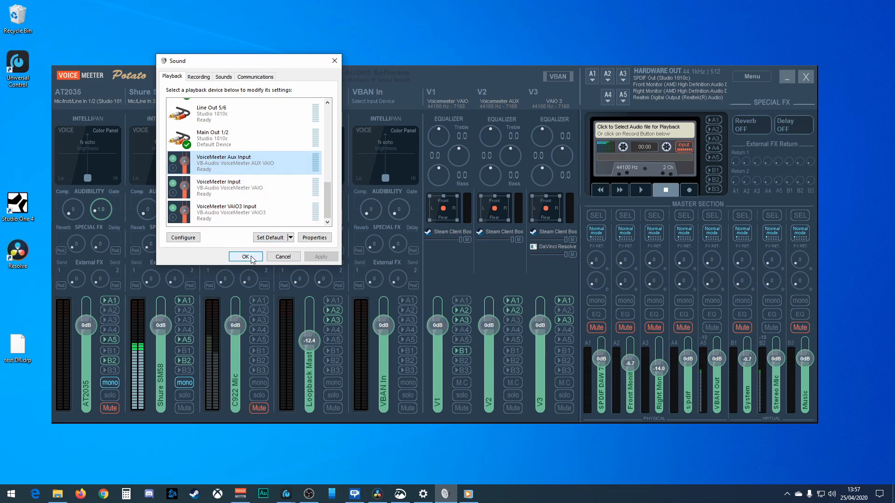
left_click(245, 256)
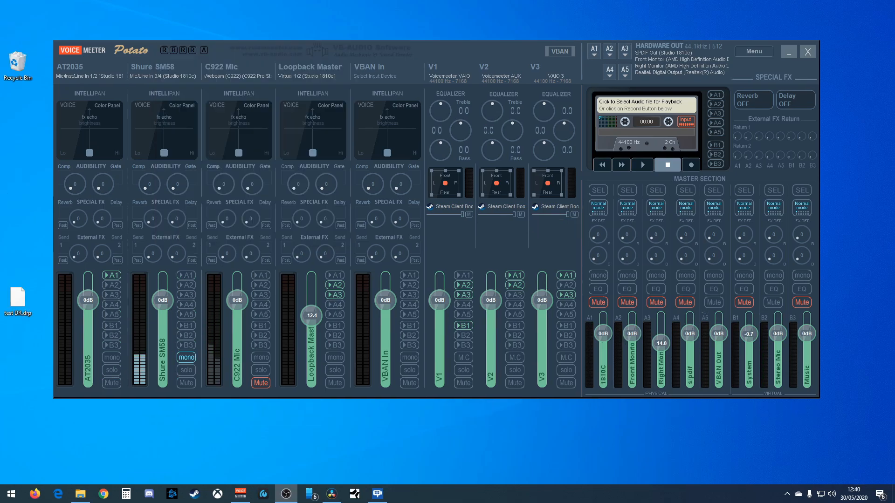